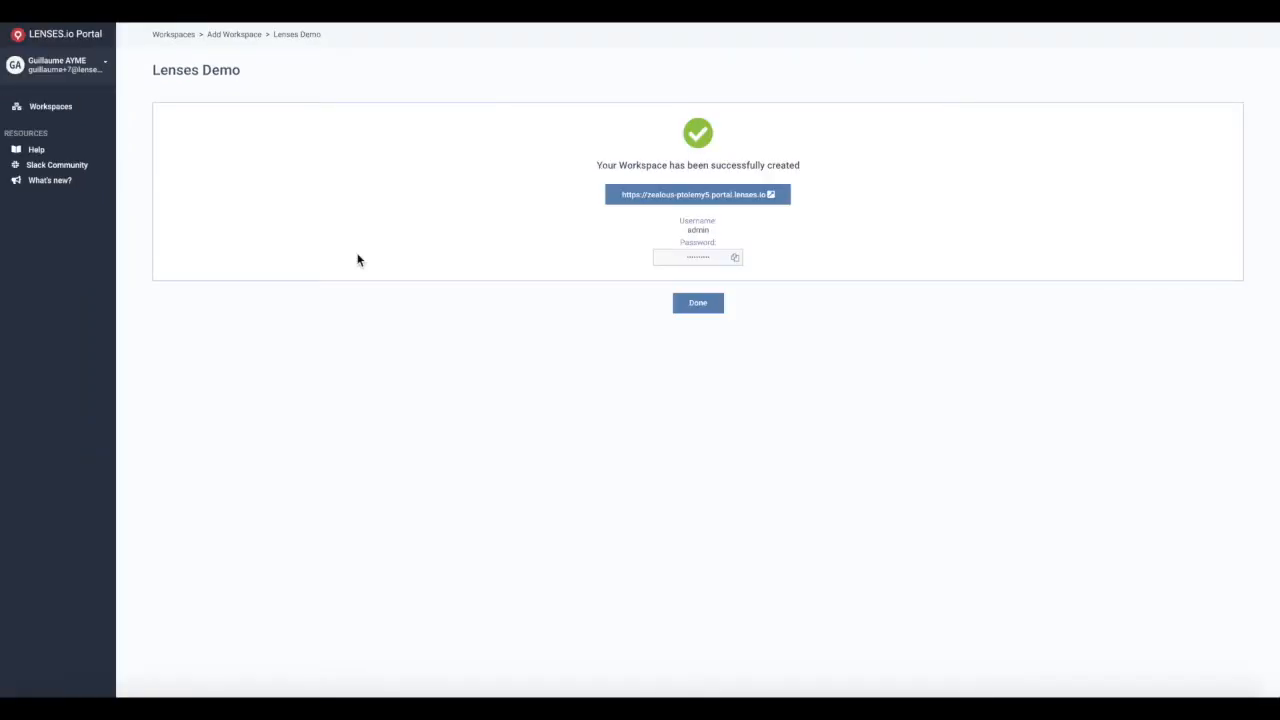
mouse_move(50, 107)
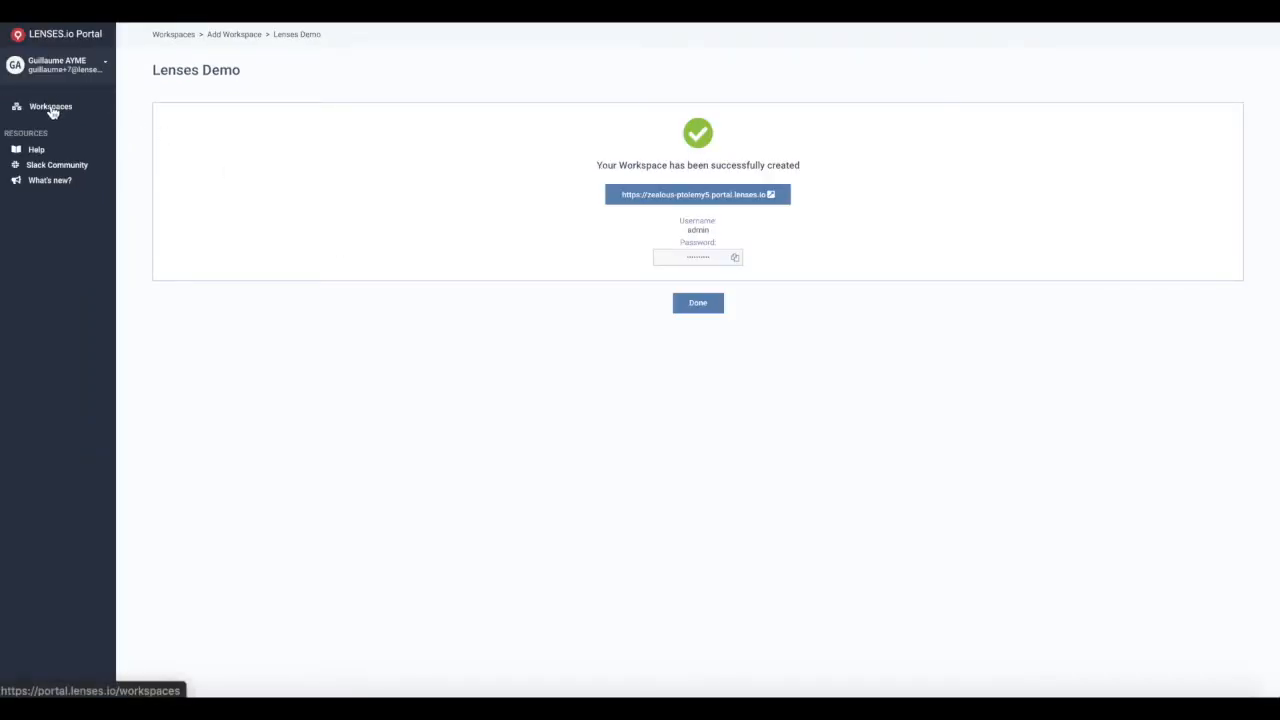
- Go to the Workspaces list and into the goofy-mcclintok8 workspace details
left_click(697, 303)
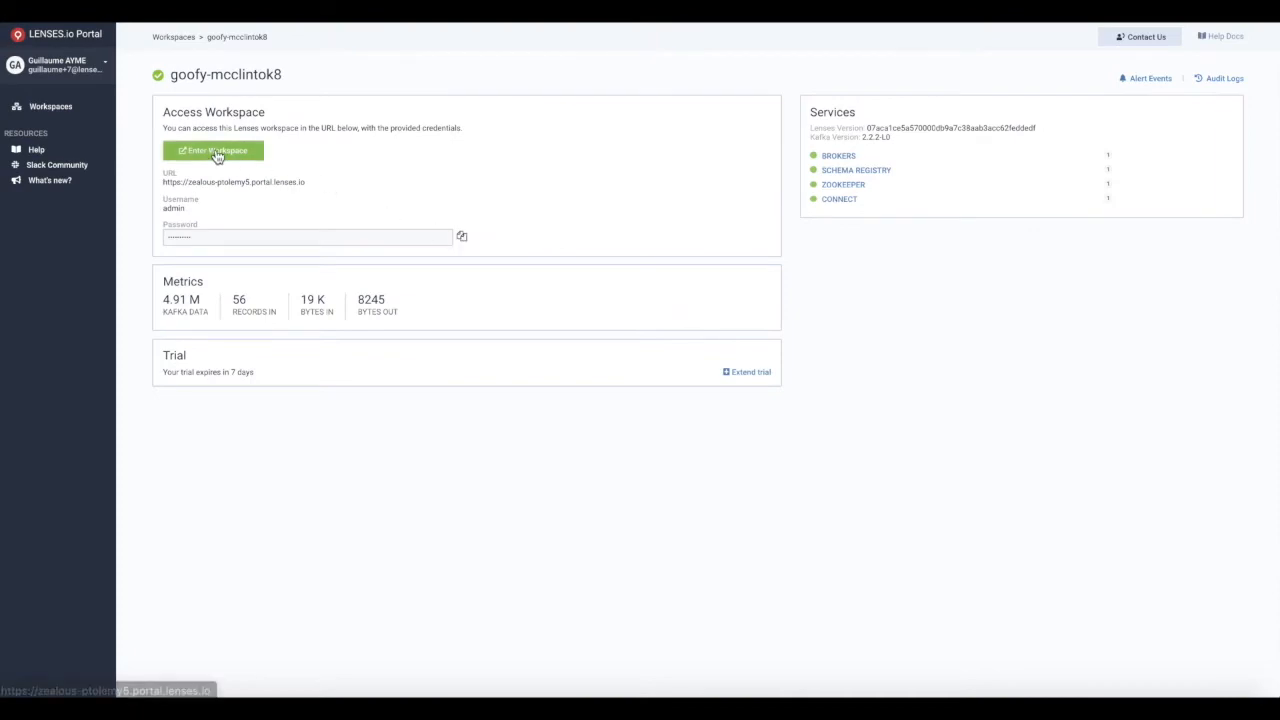
- Enter the workspace, sign in as admin and scroll through the dashboard's services and topic data
left_click(213, 150)
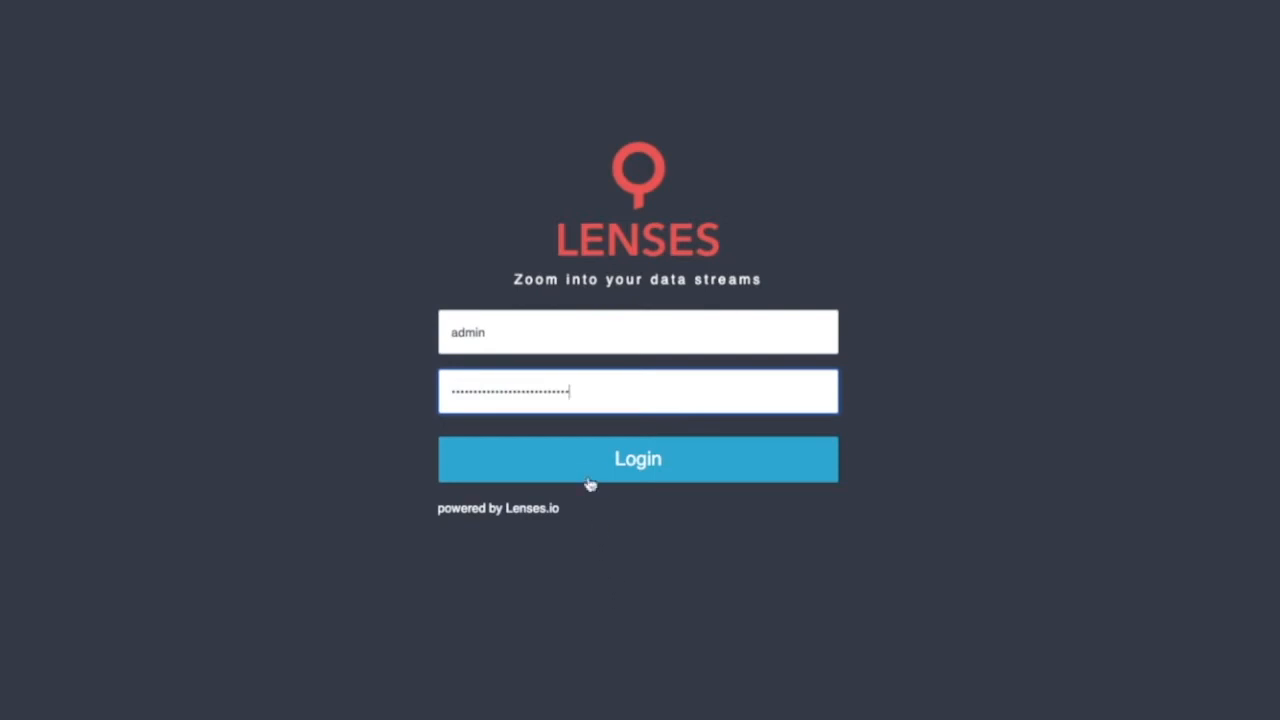
left_click(638, 459)
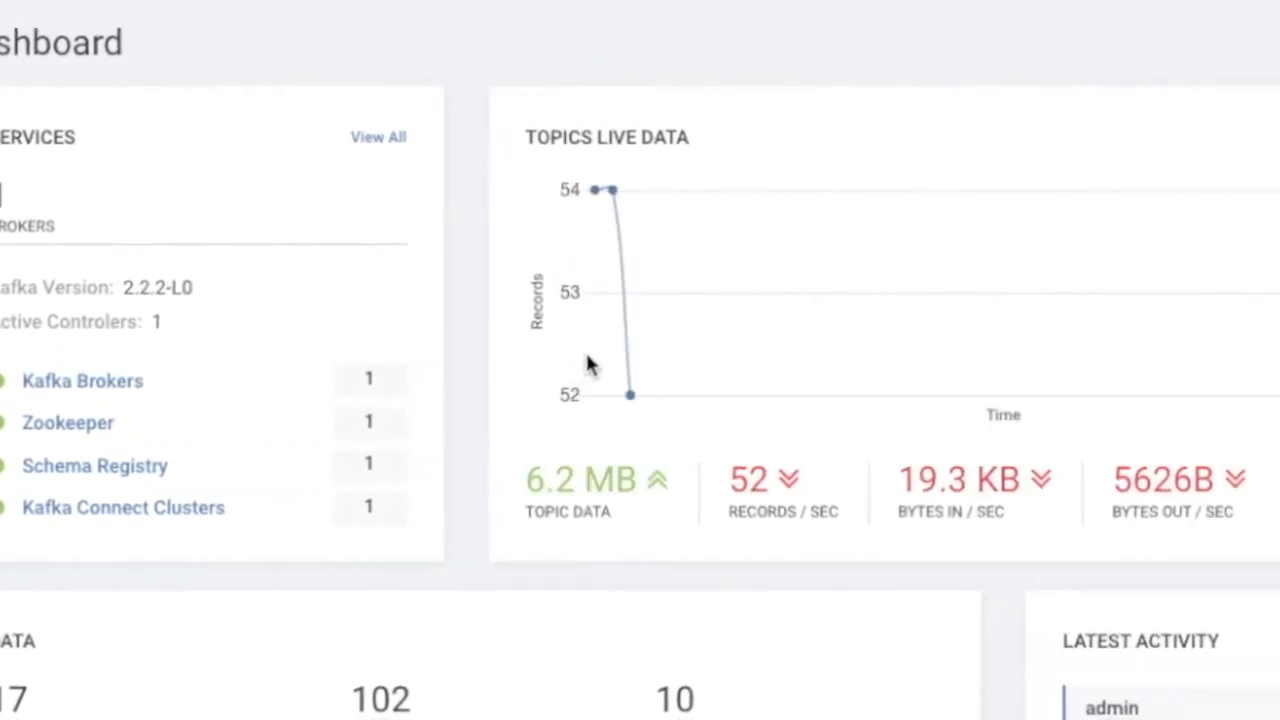
scroll("down", 3)
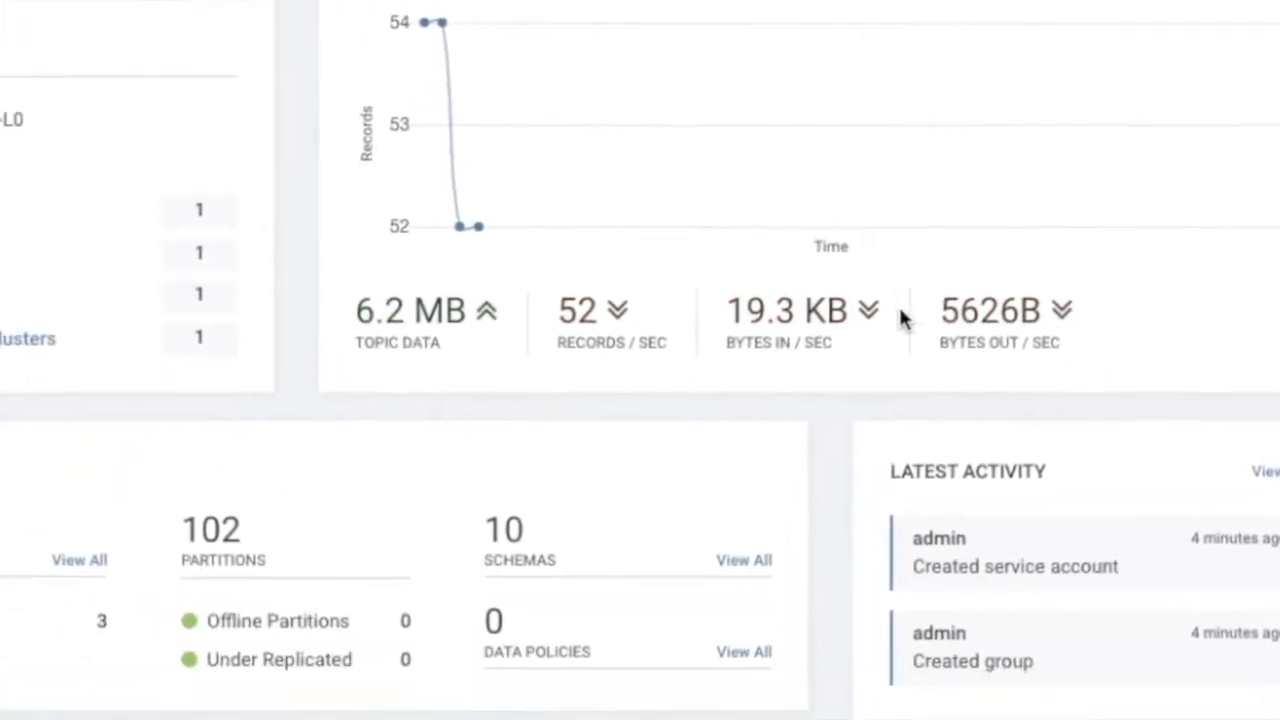
scroll("down", 3)
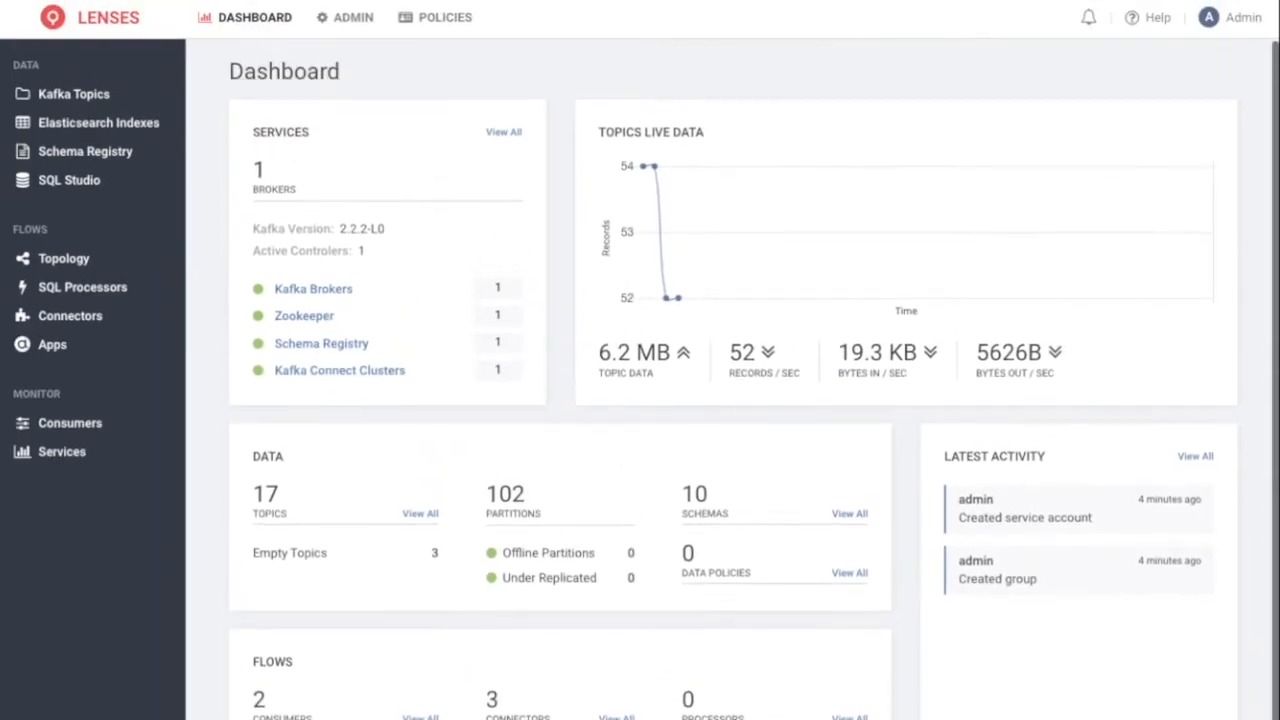
mouse_move(73, 93)
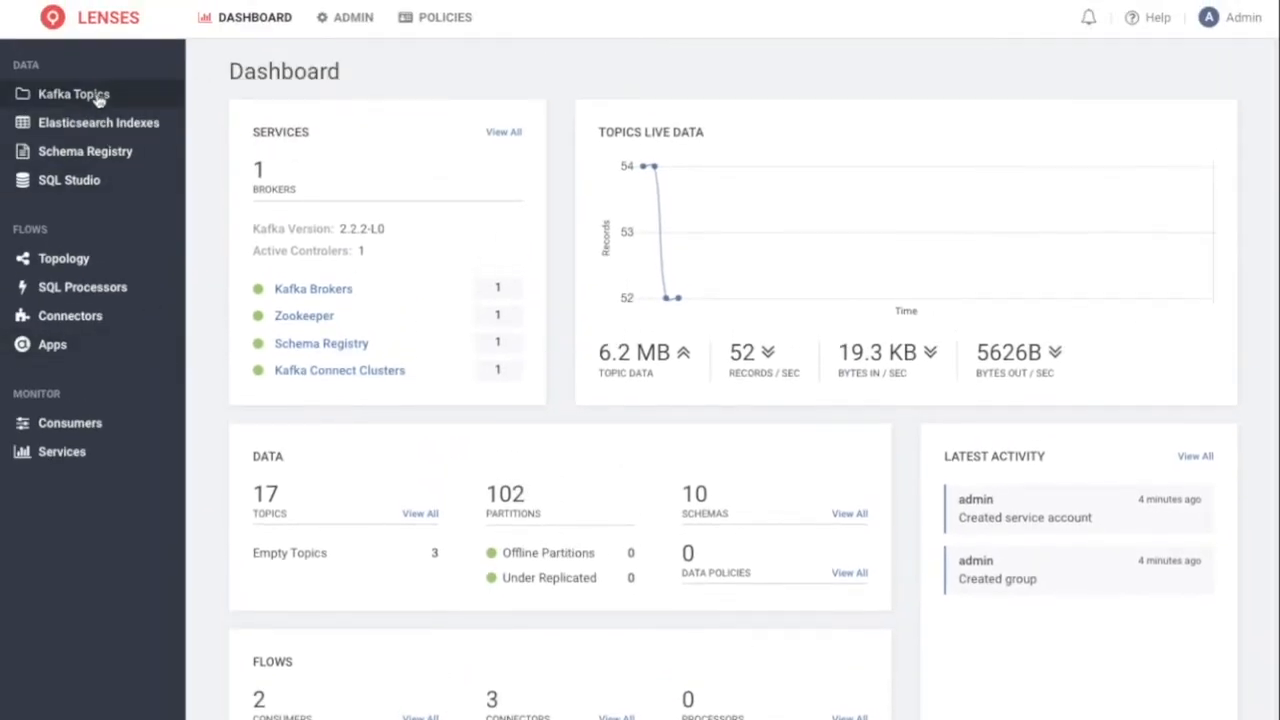
- From the Kafka Topics list, bring up the sea_vessel_position_reports topic's records
left_click(73, 93)
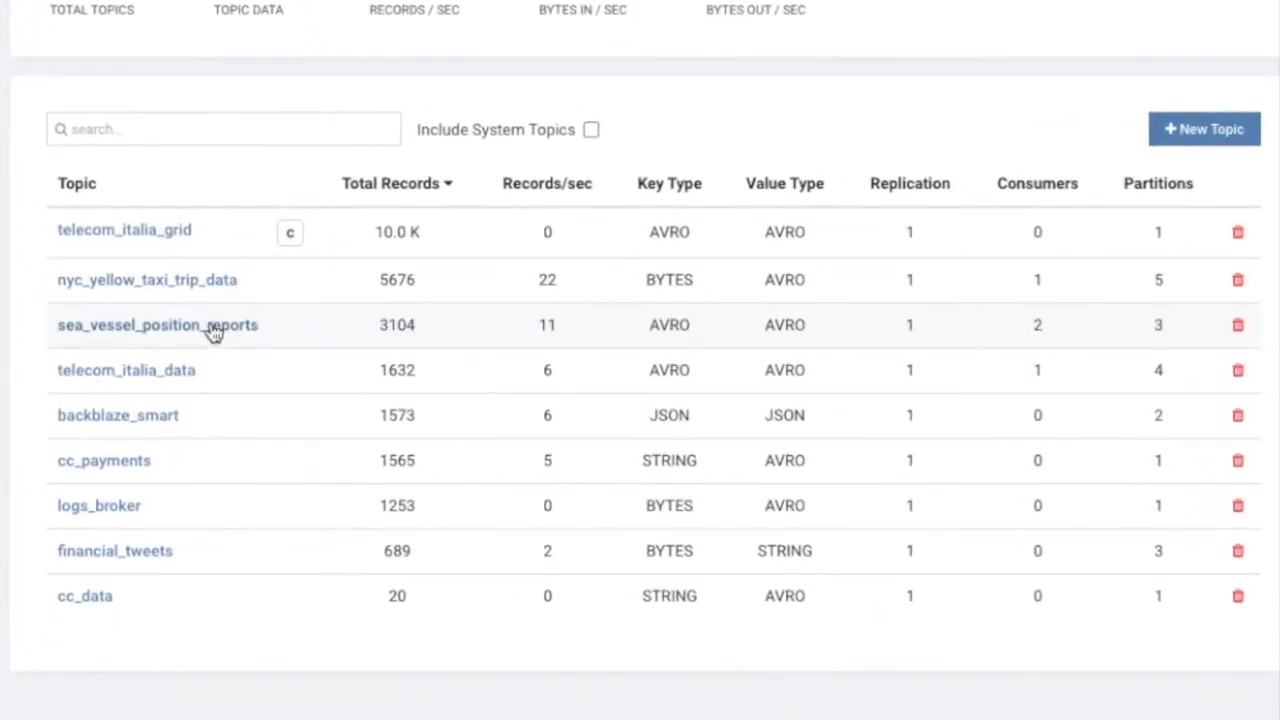
left_click(157, 325)
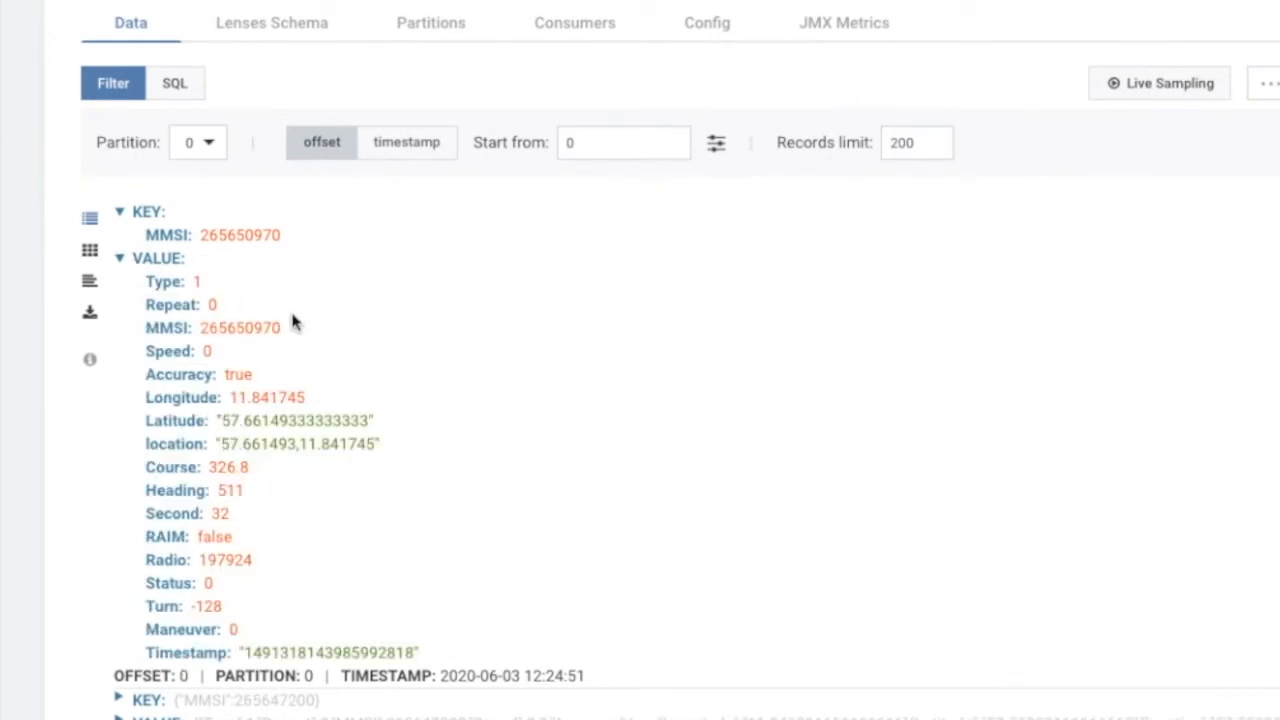
mouse_move(267, 651)
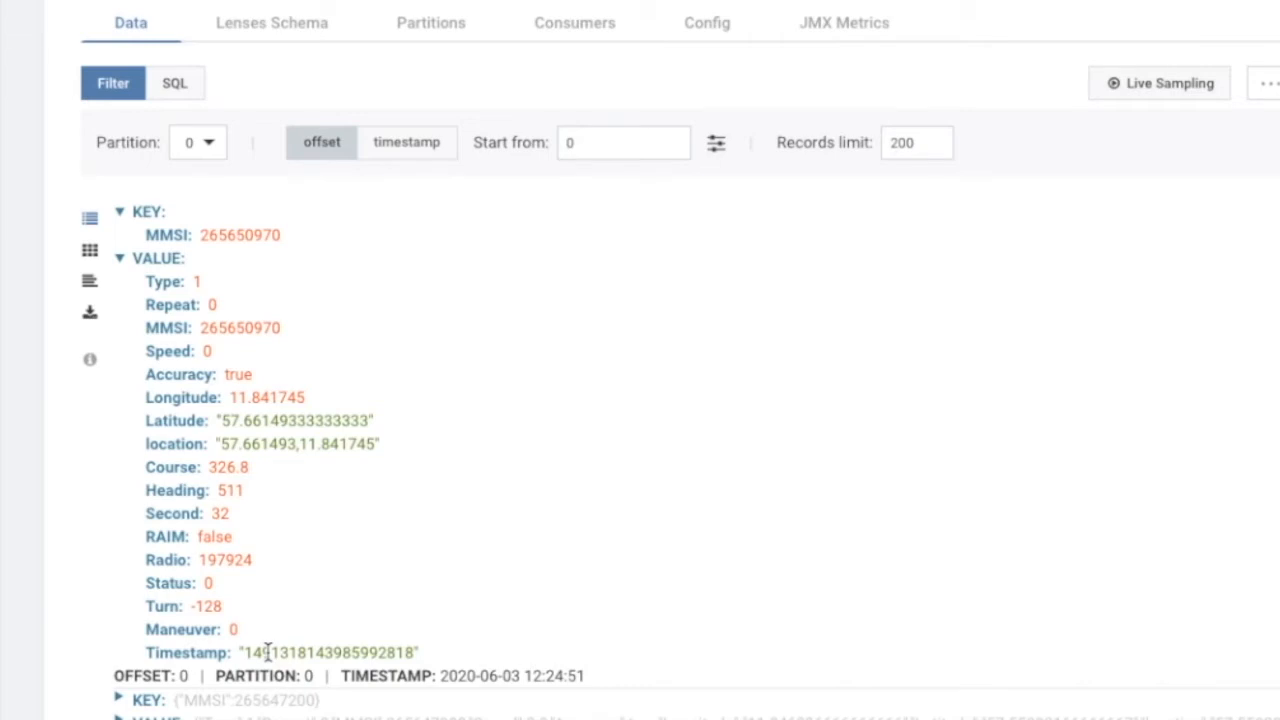
mouse_move(90, 245)
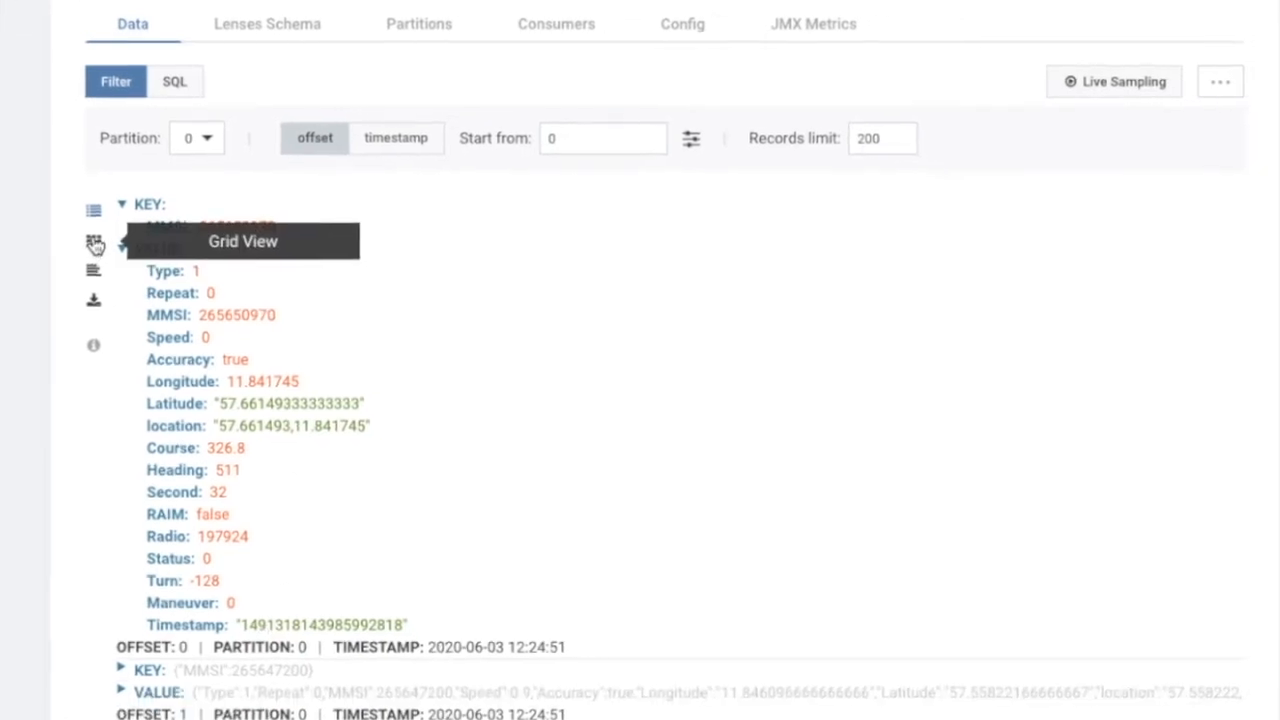
- Switch the sea_vessel_position_reports records to grid view, one row per offset
left_click(95, 235)
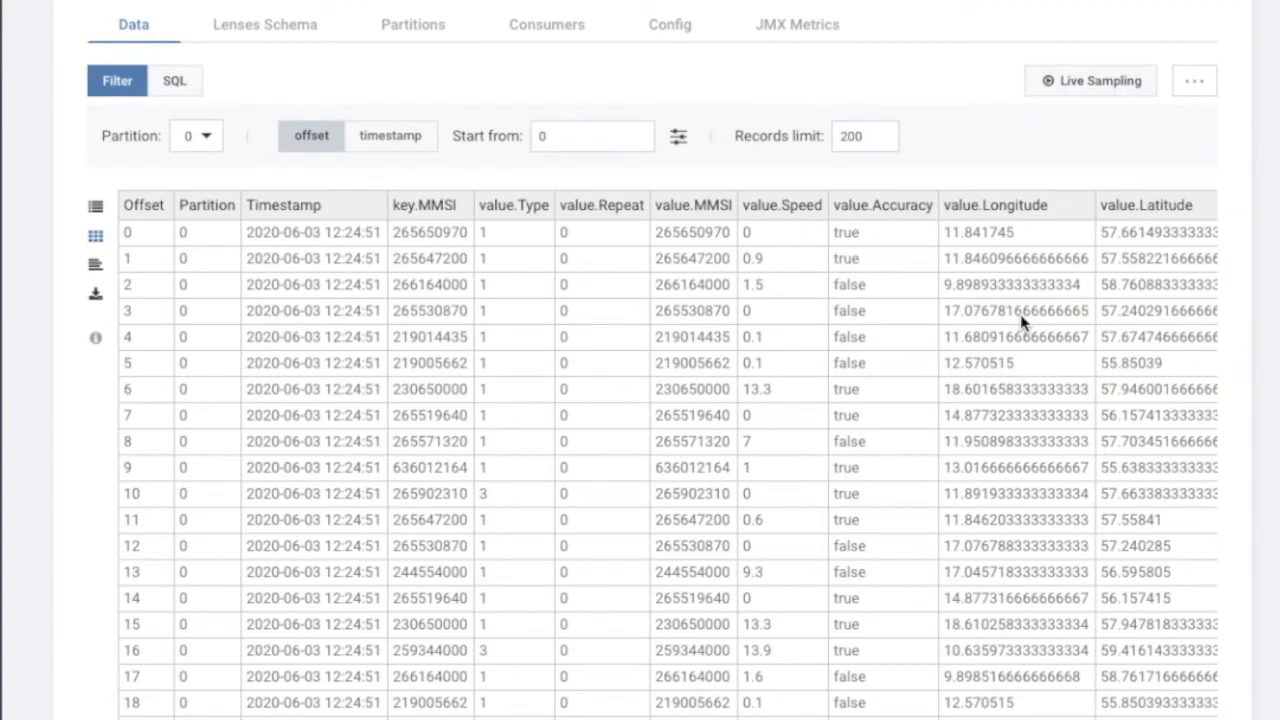
mouse_move(332, 238)
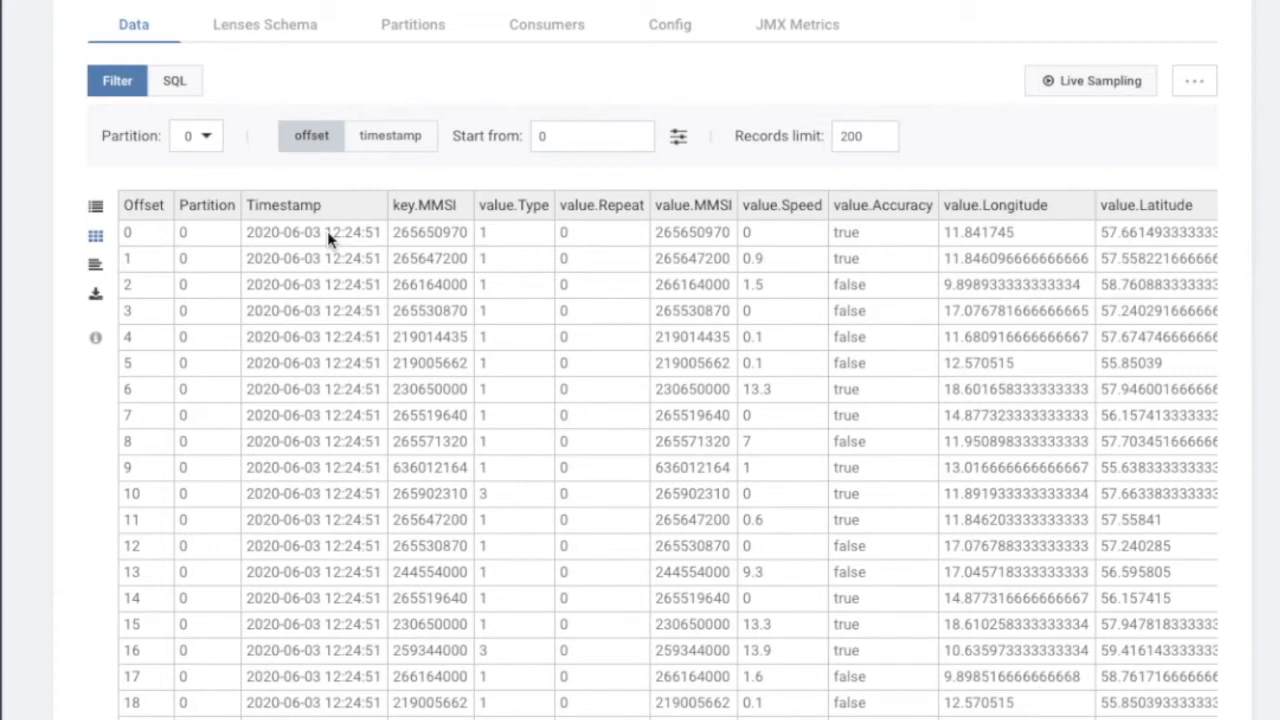
mouse_move(567, 363)
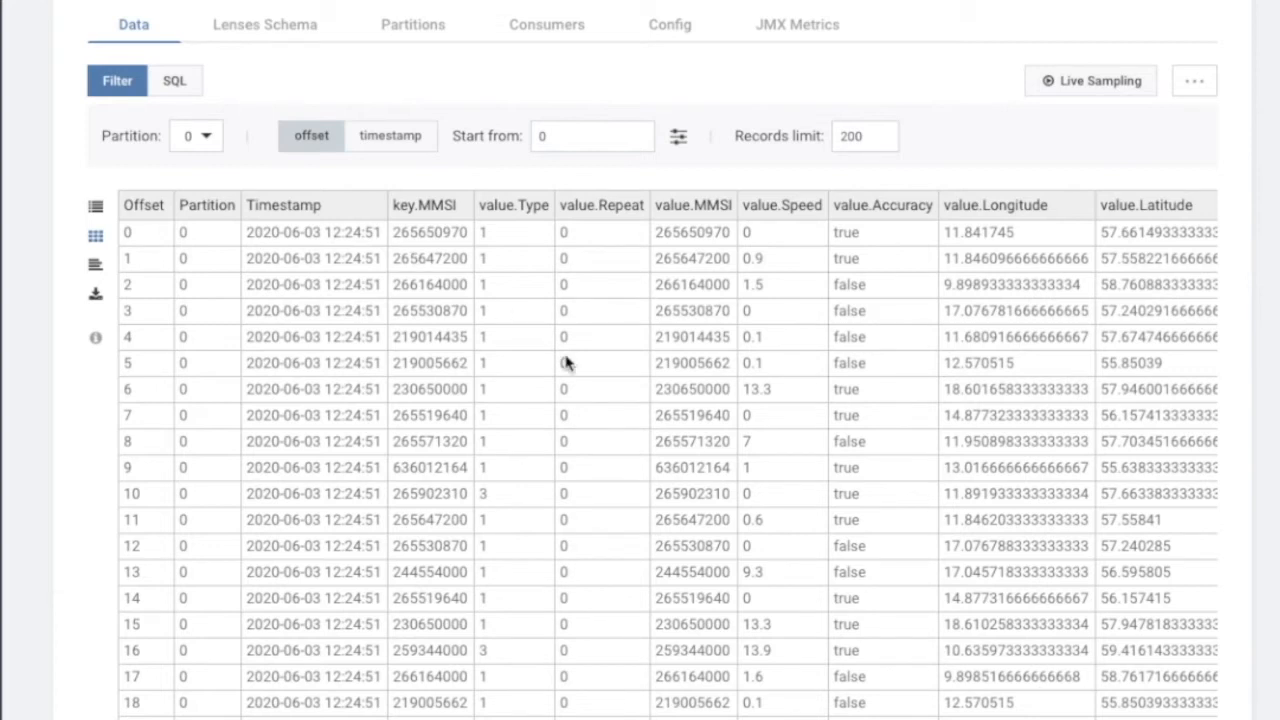
- Start the records from offset 100, then use the offset slider to jump ahead to offset 1064
left_click(592, 136)
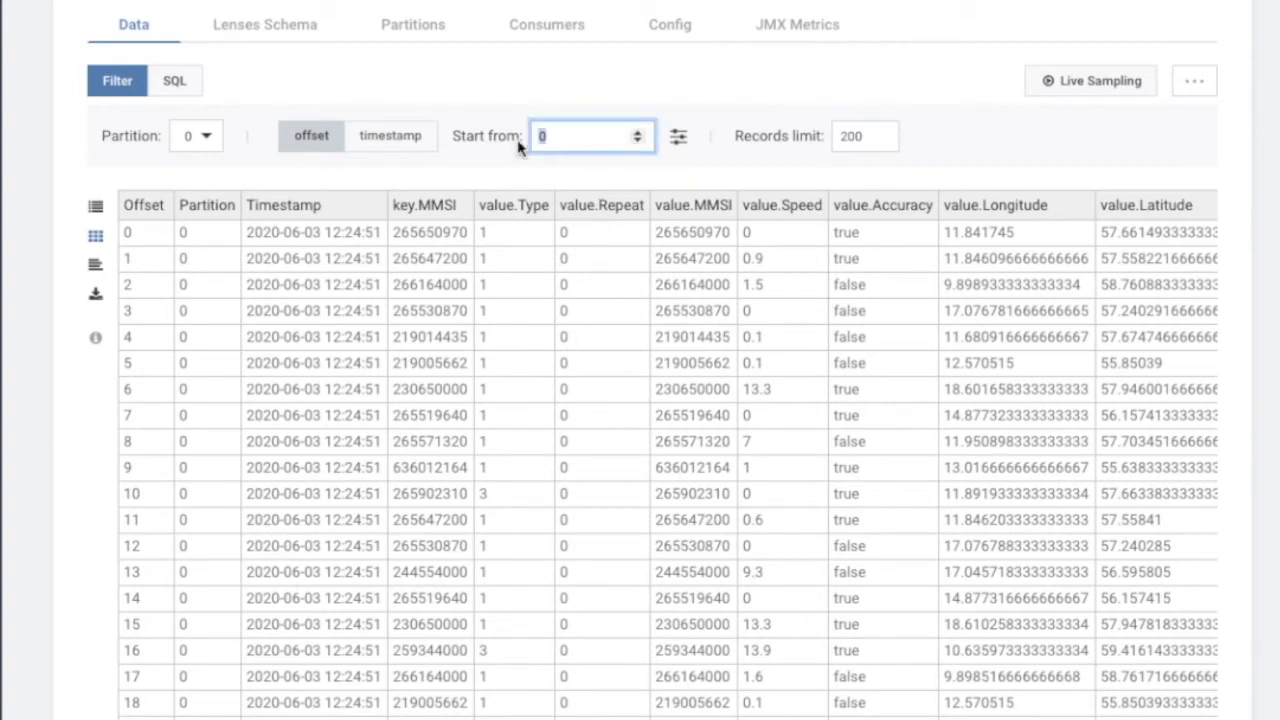
type("100")
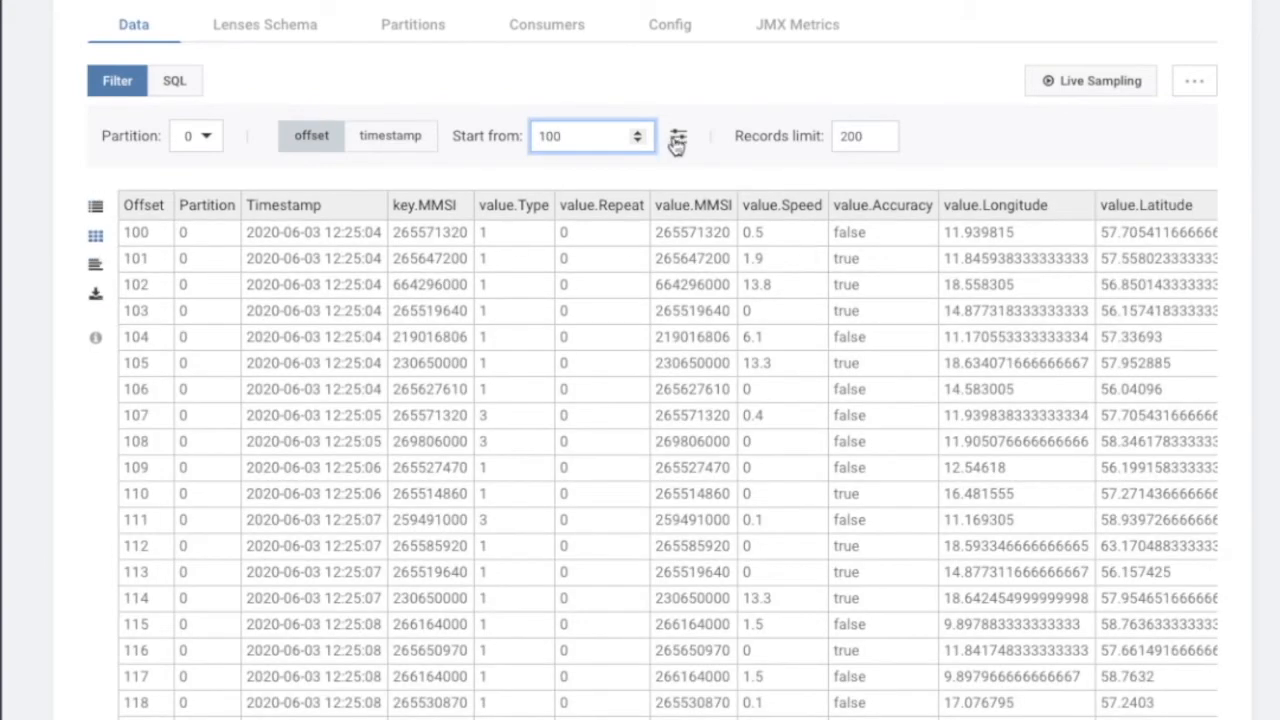
left_click(678, 136)
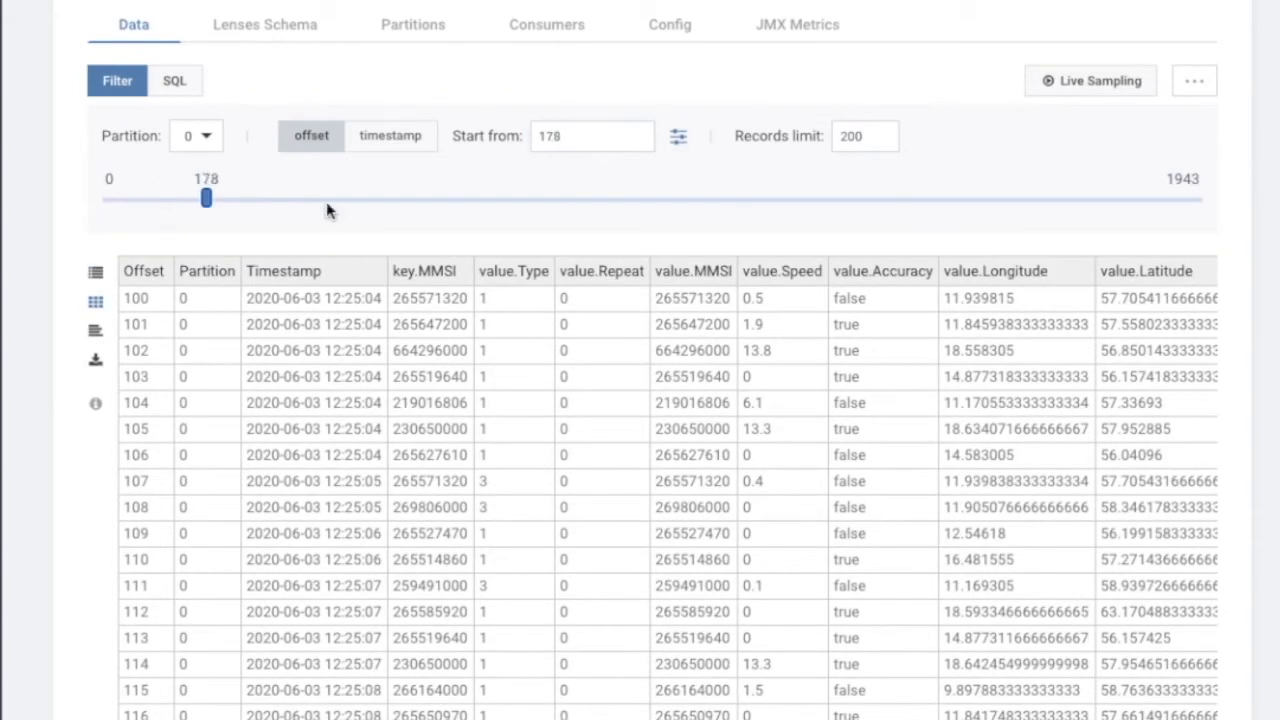
left_click_drag(206, 198, 705, 198)
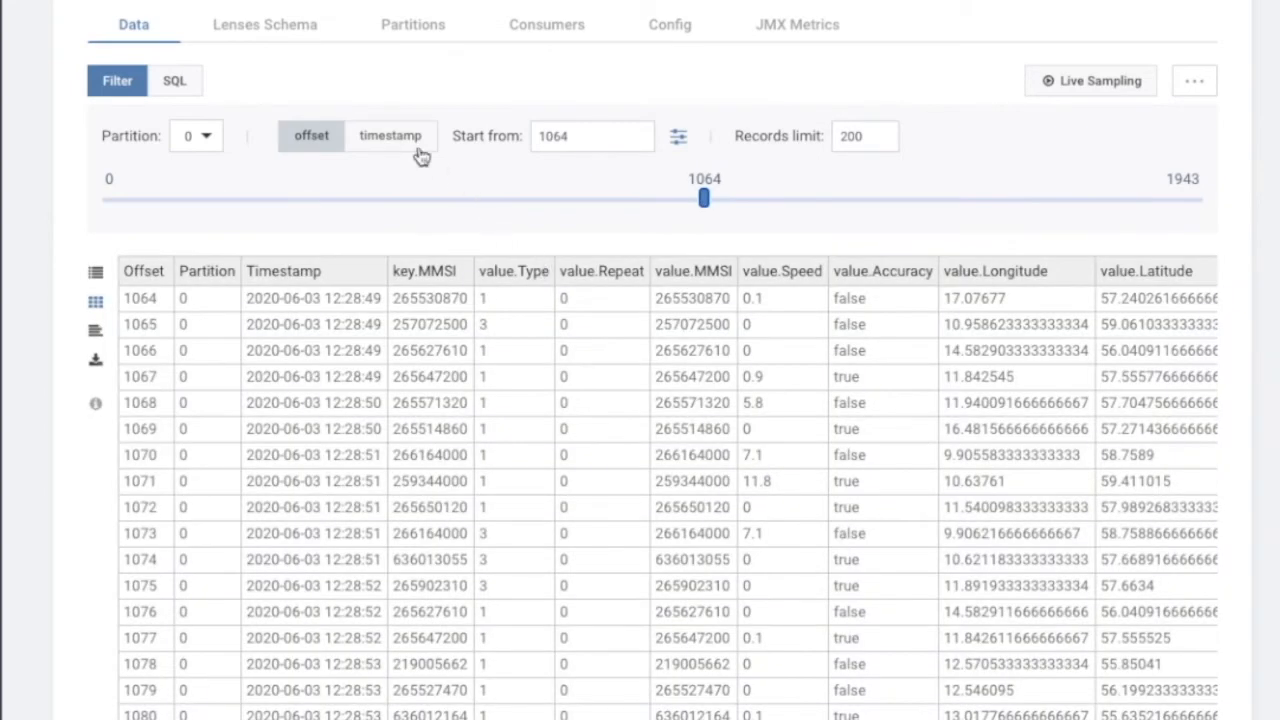
- Browse by timestamp instead, starting from 12:25 and then 12:28 on 2020-06-03
left_click(390, 135)
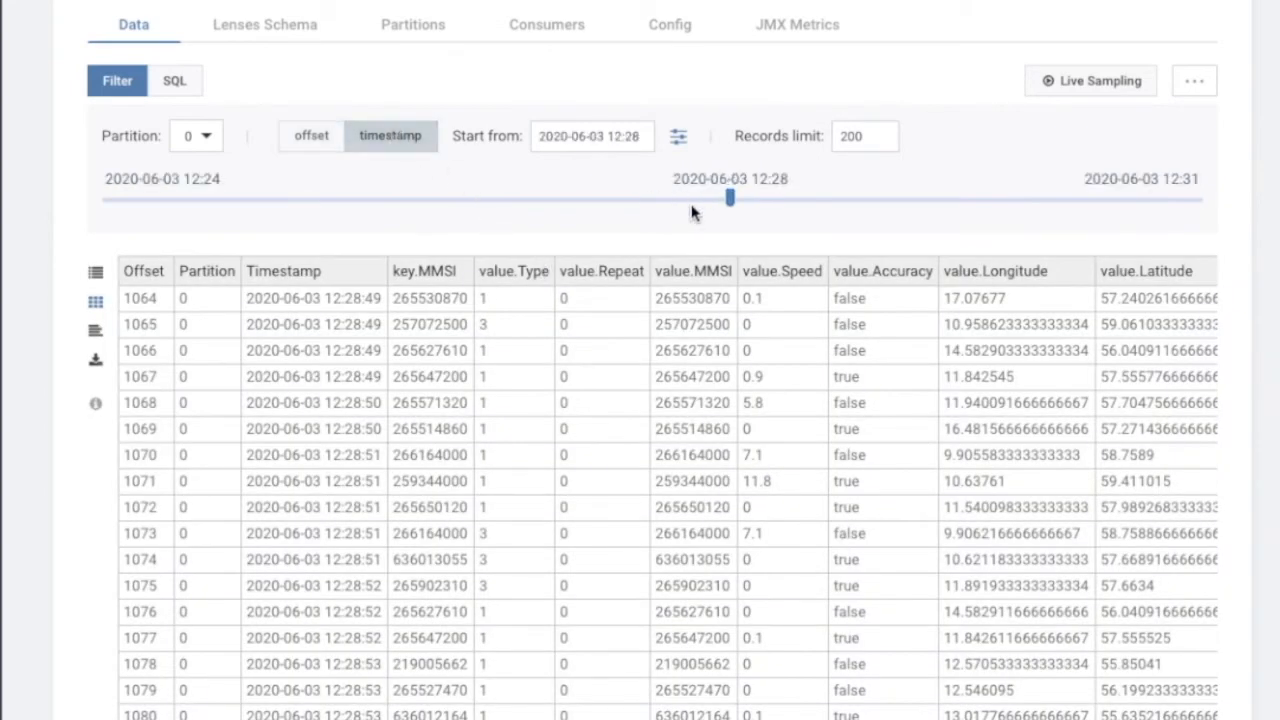
mouse_move(730, 200)
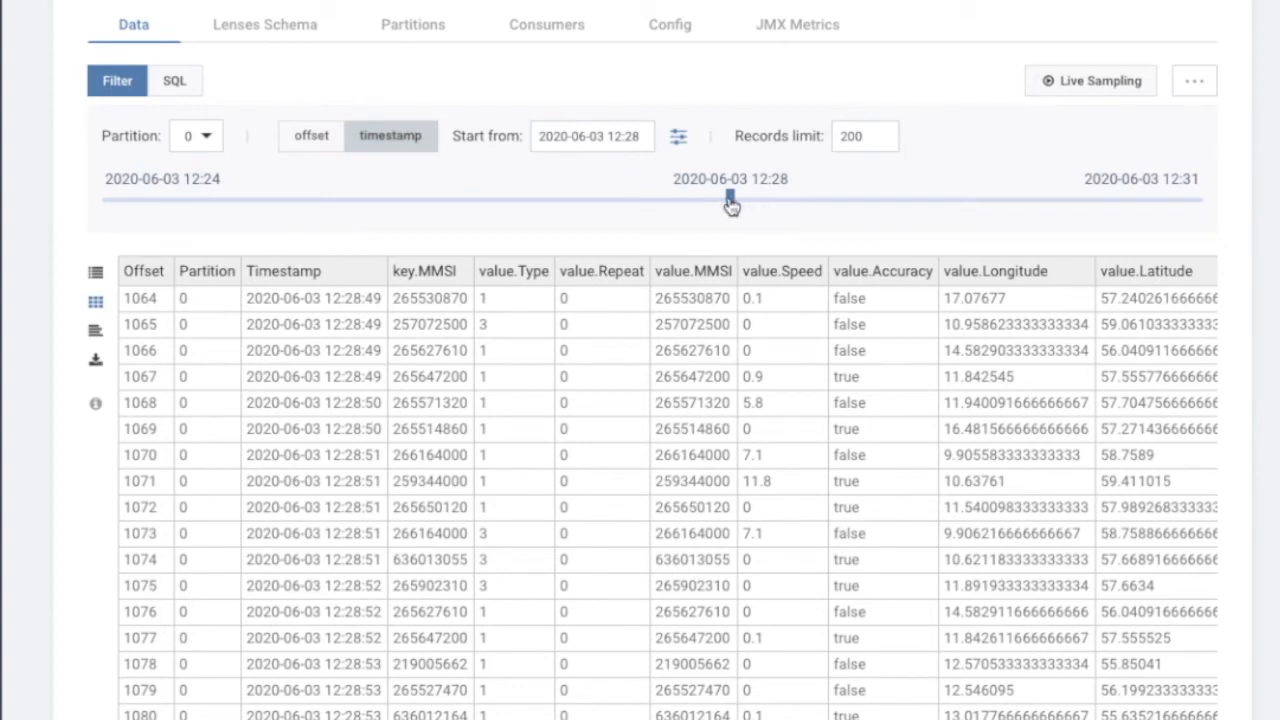
left_click_drag(730, 198, 262, 198)
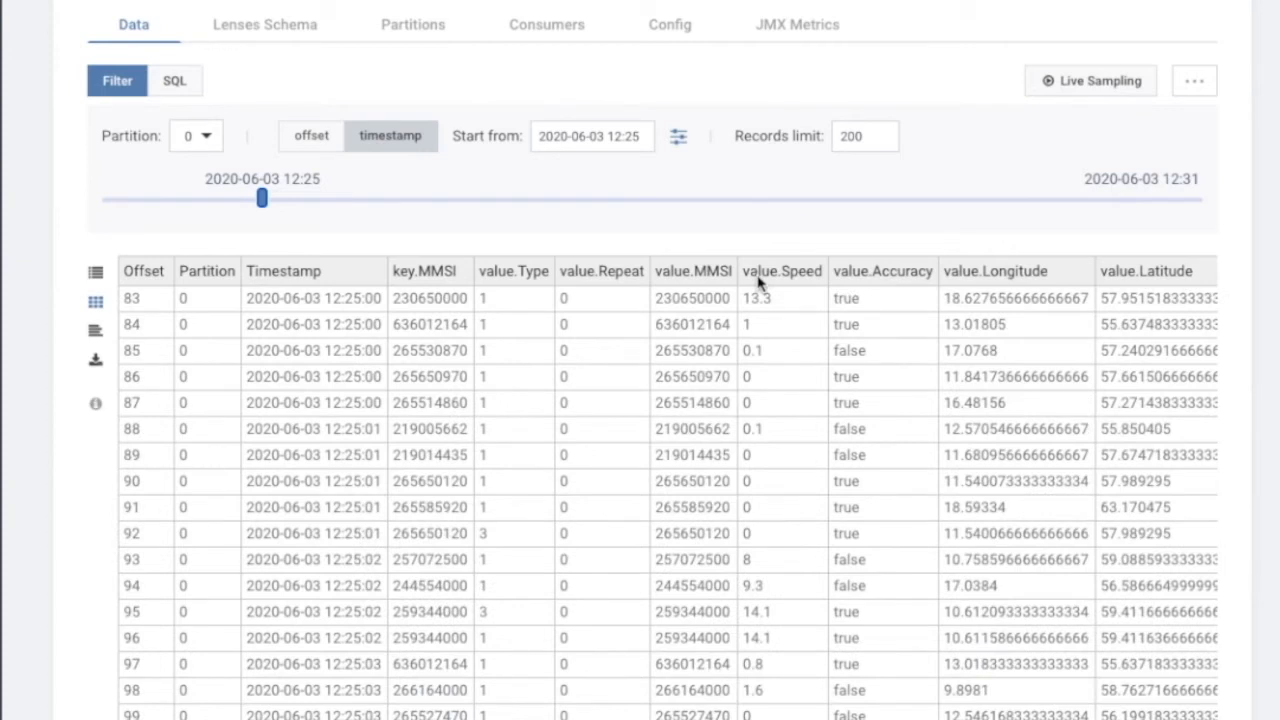
left_click(591, 136)
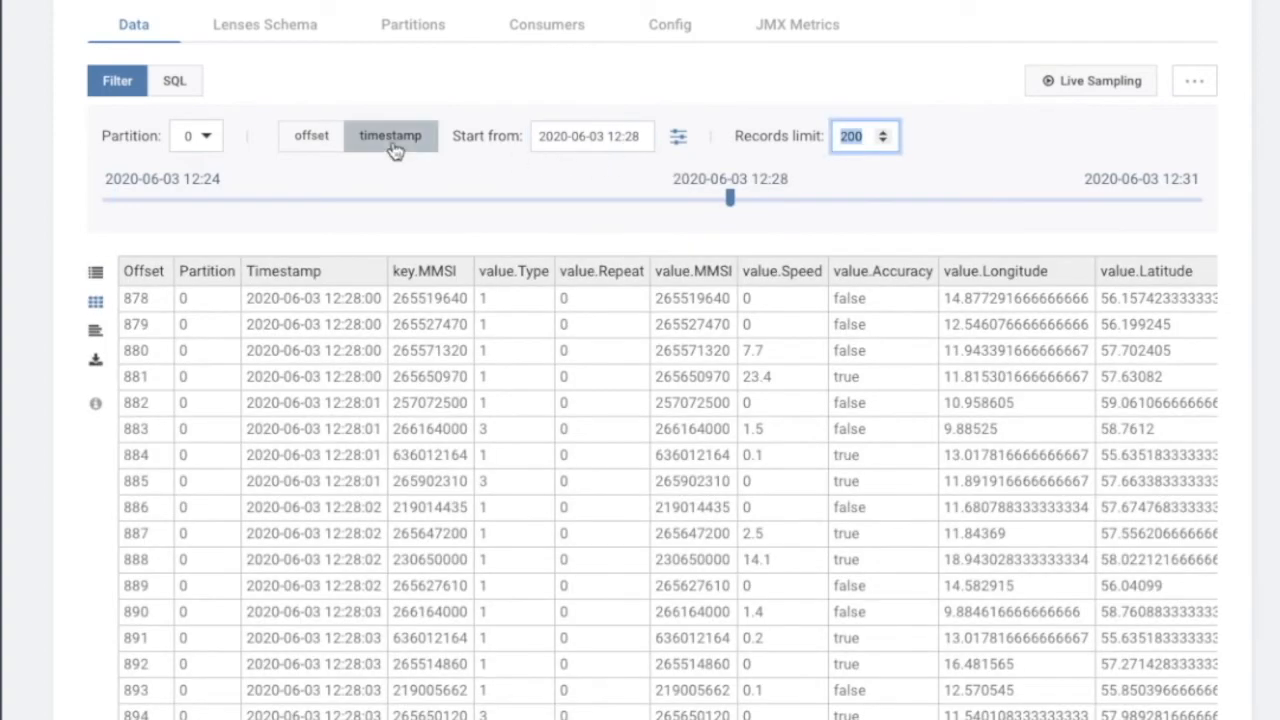
- Run a SQL query with WHERE Speed > 20, returning 137 records, and highlight the value.Speed column
left_click(175, 81)
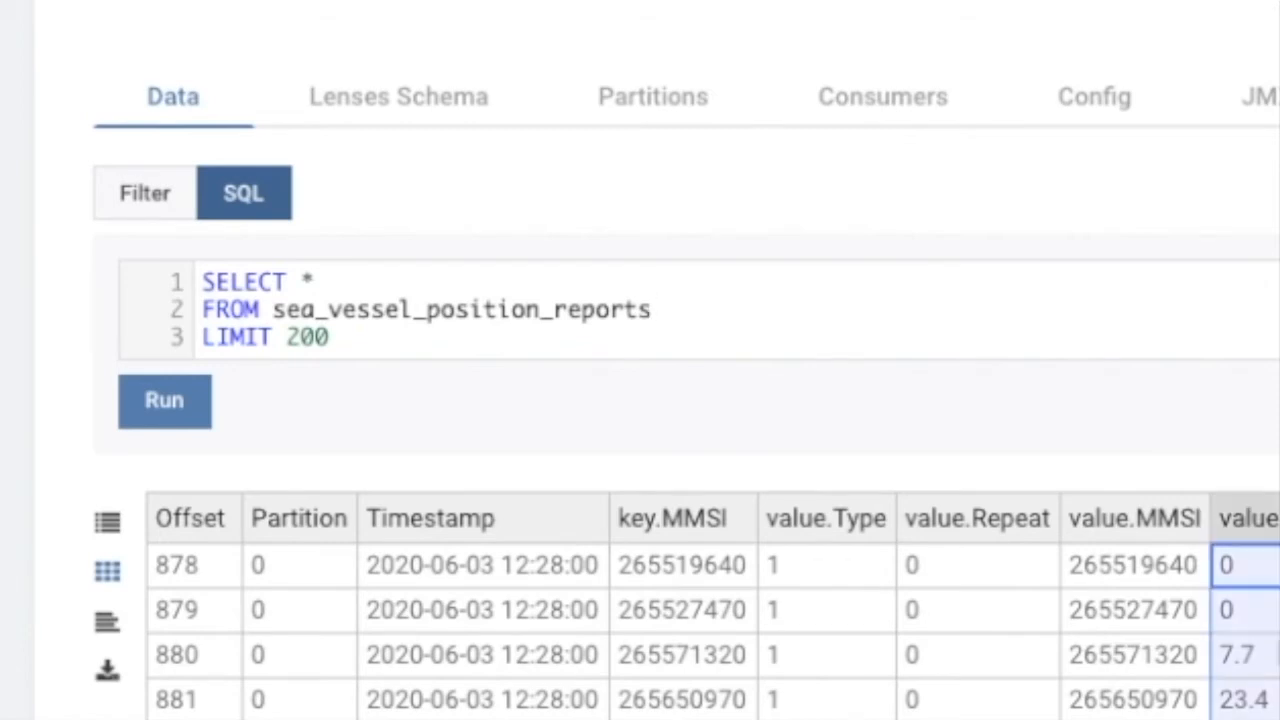
type("WHERE")
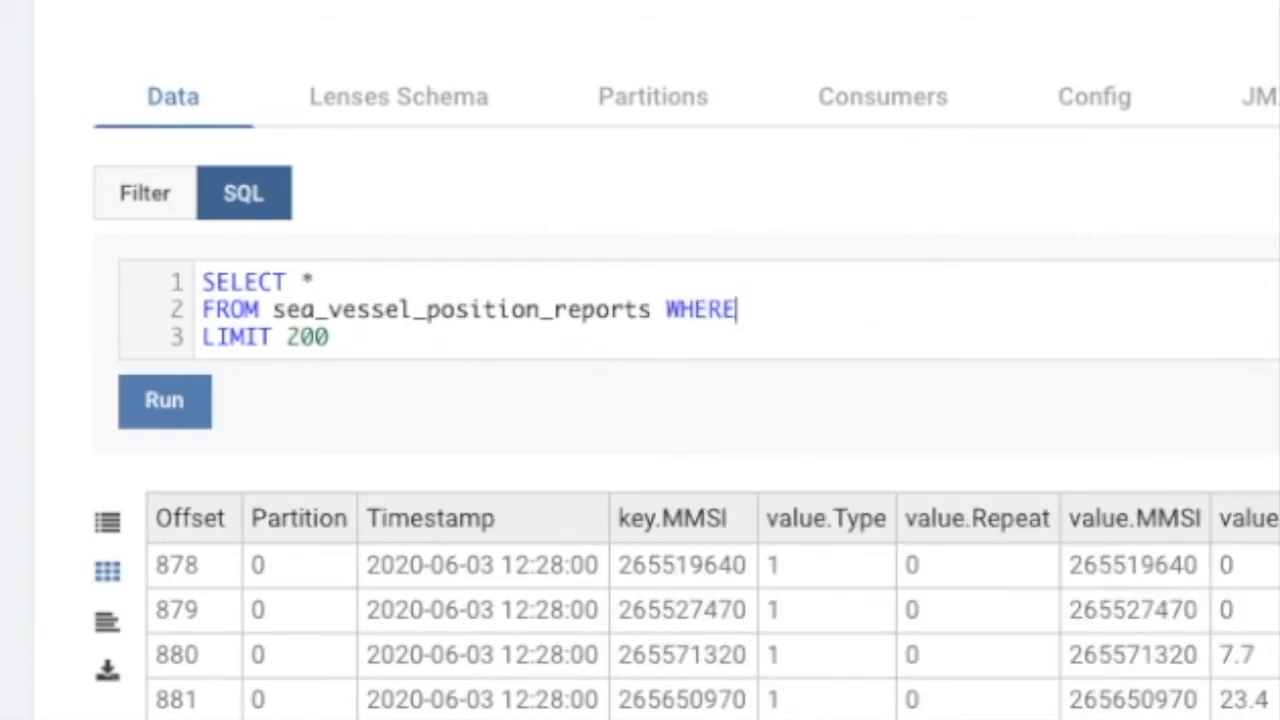
type("Speed >")
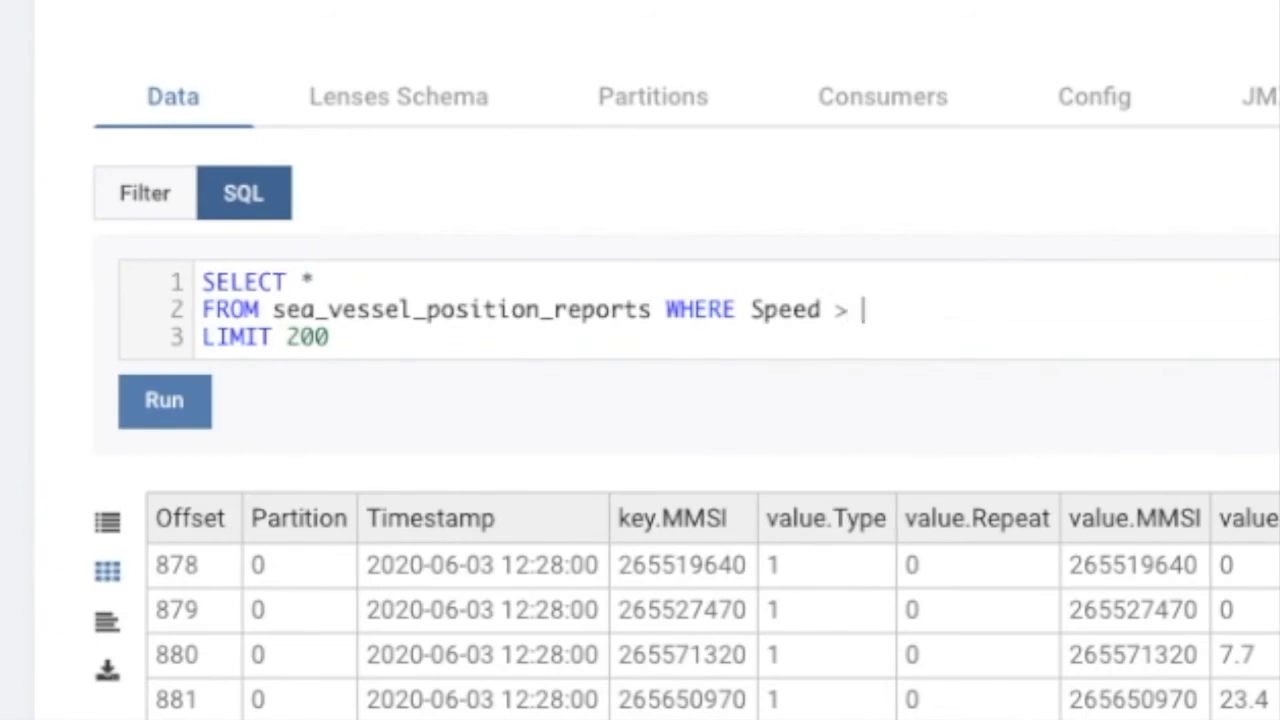
left_click(164, 400)
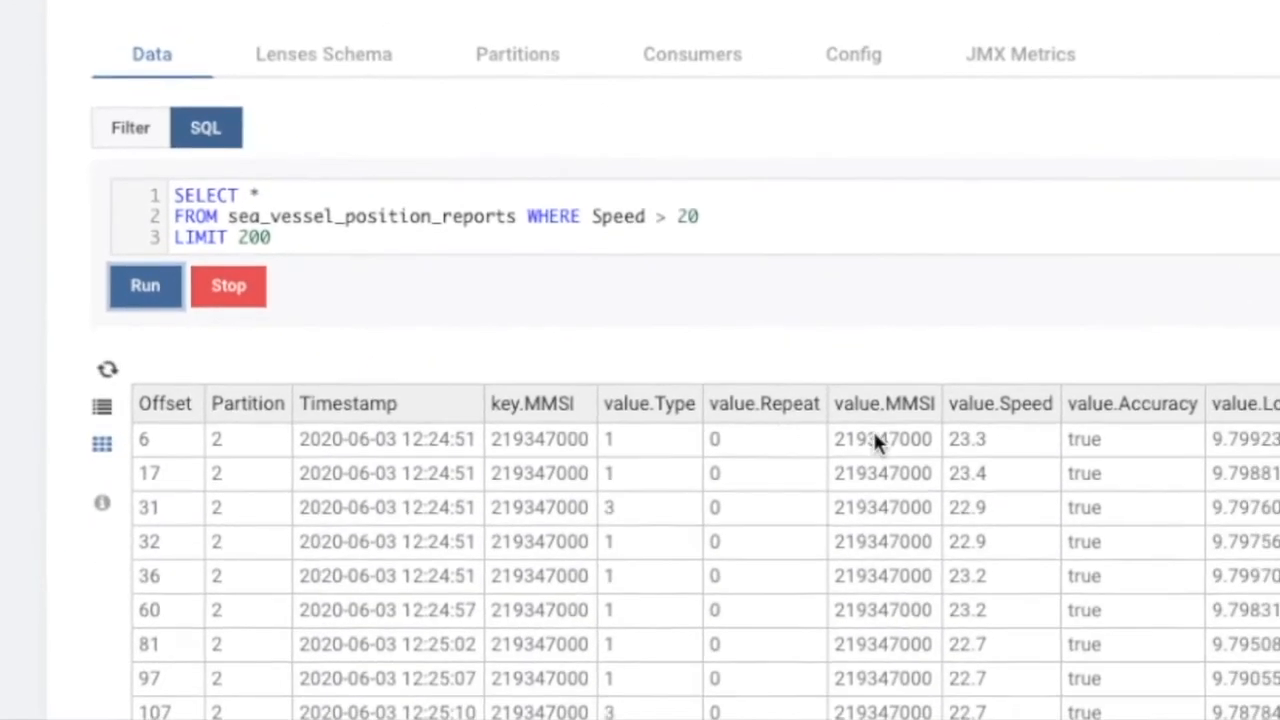
left_click(145, 285)
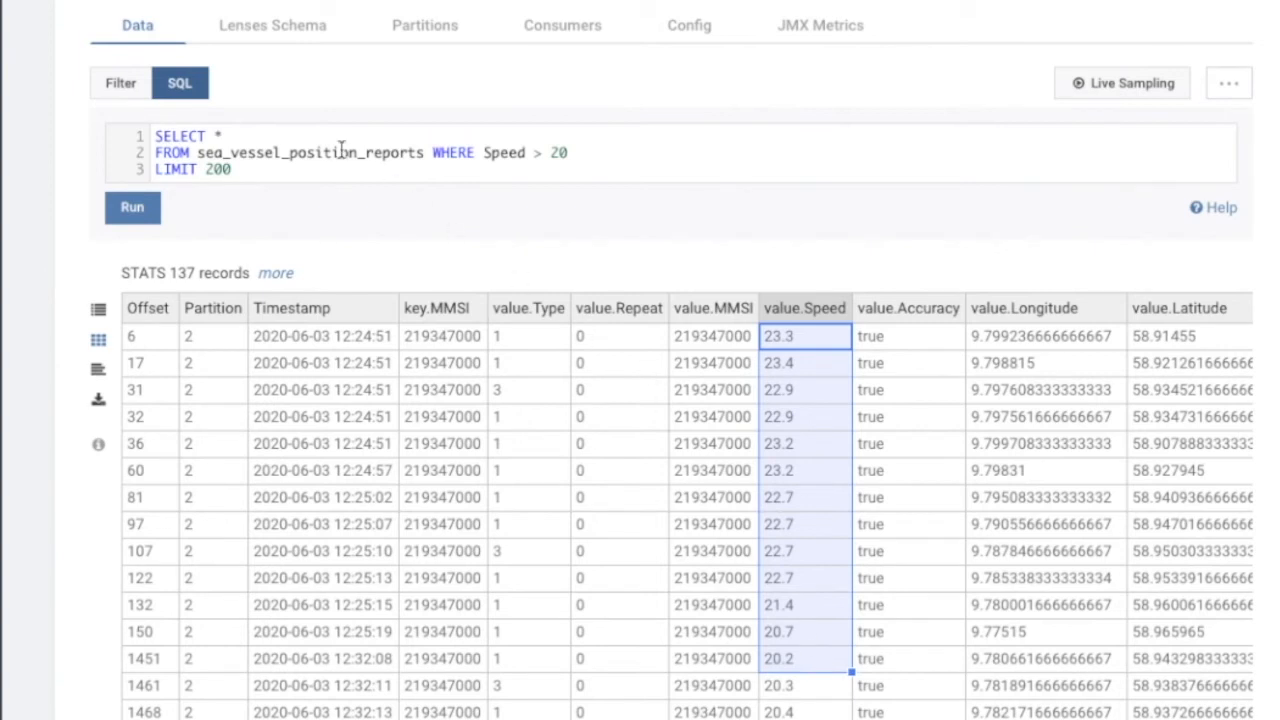
mouse_move(306, 181)
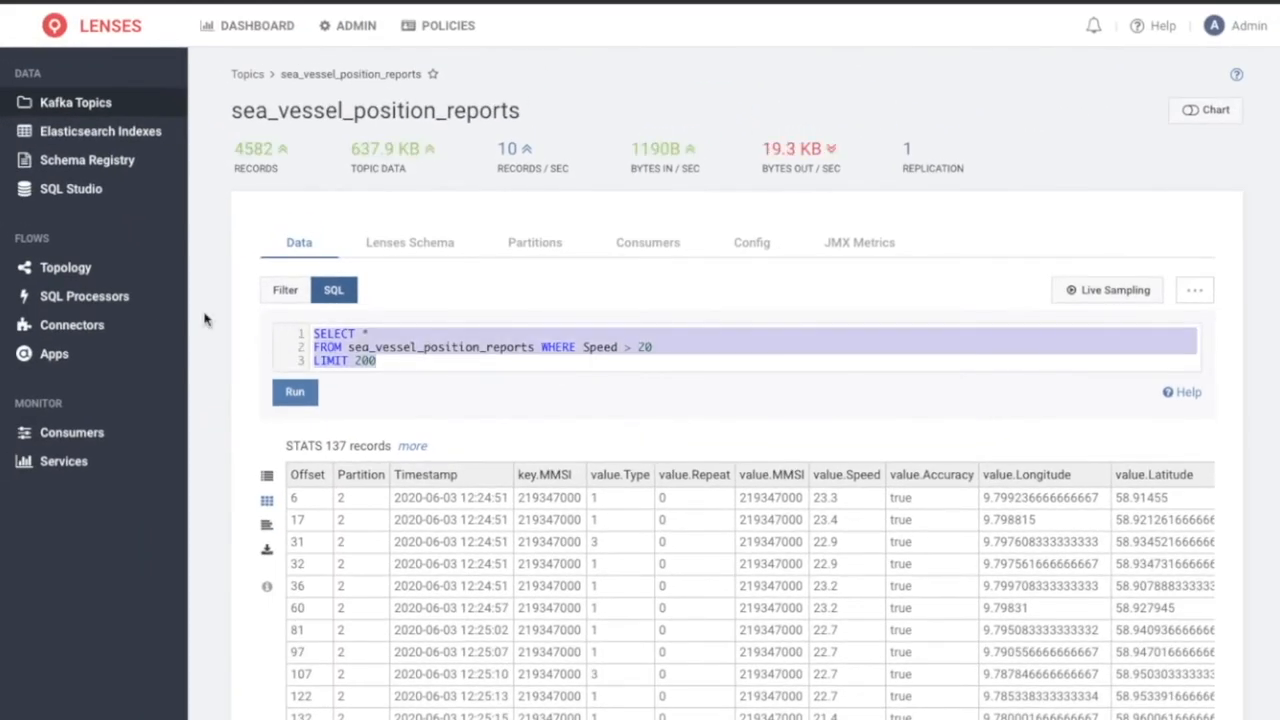
- Show the topology map linking sea_vessel_position_reports to the elastic-ships and nullsink connectors
left_click(66, 267)
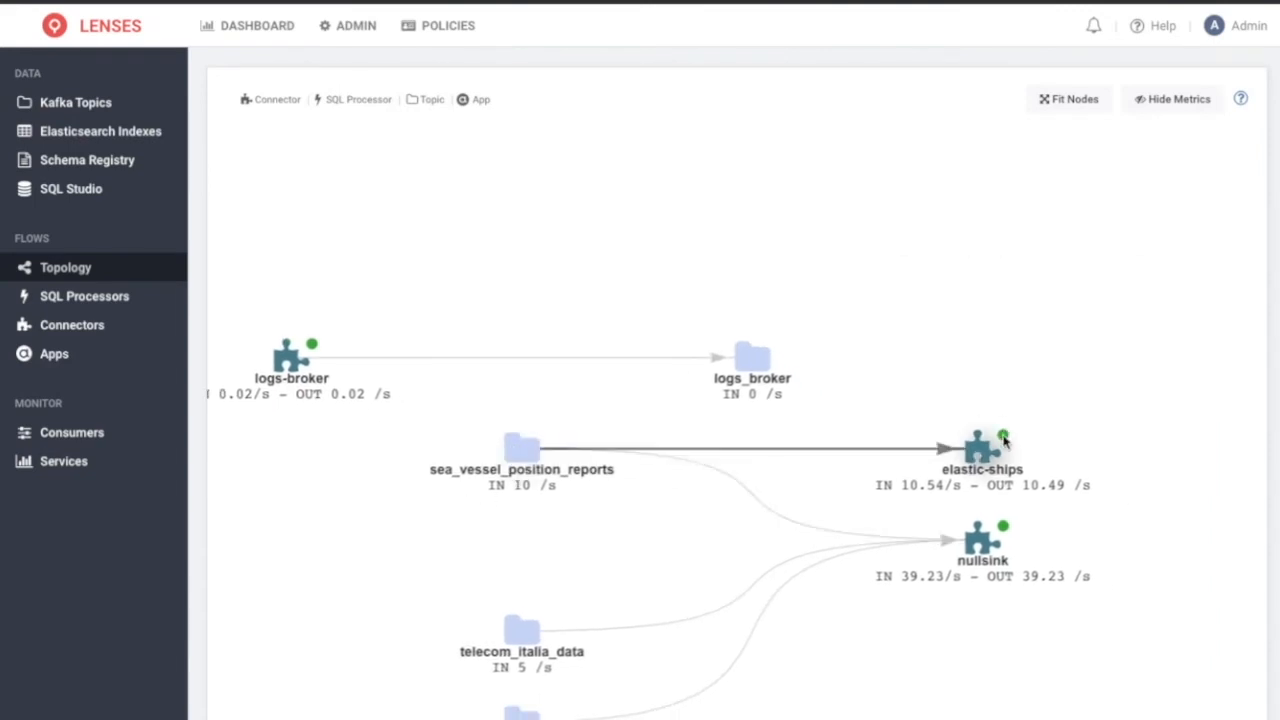
mouse_move(600, 517)
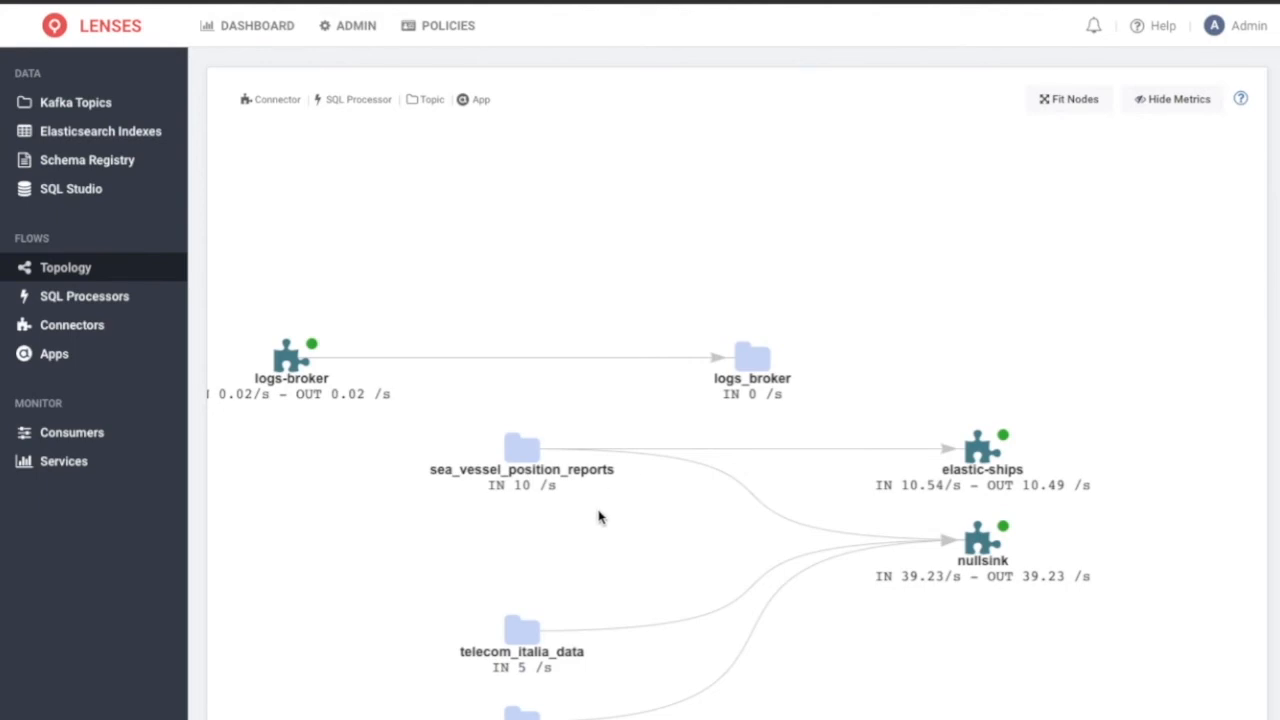
- Start a new SQL processor with set autocreate=true and INSERT INTO fast_ships filtering on the Speed field
left_click(84, 296)
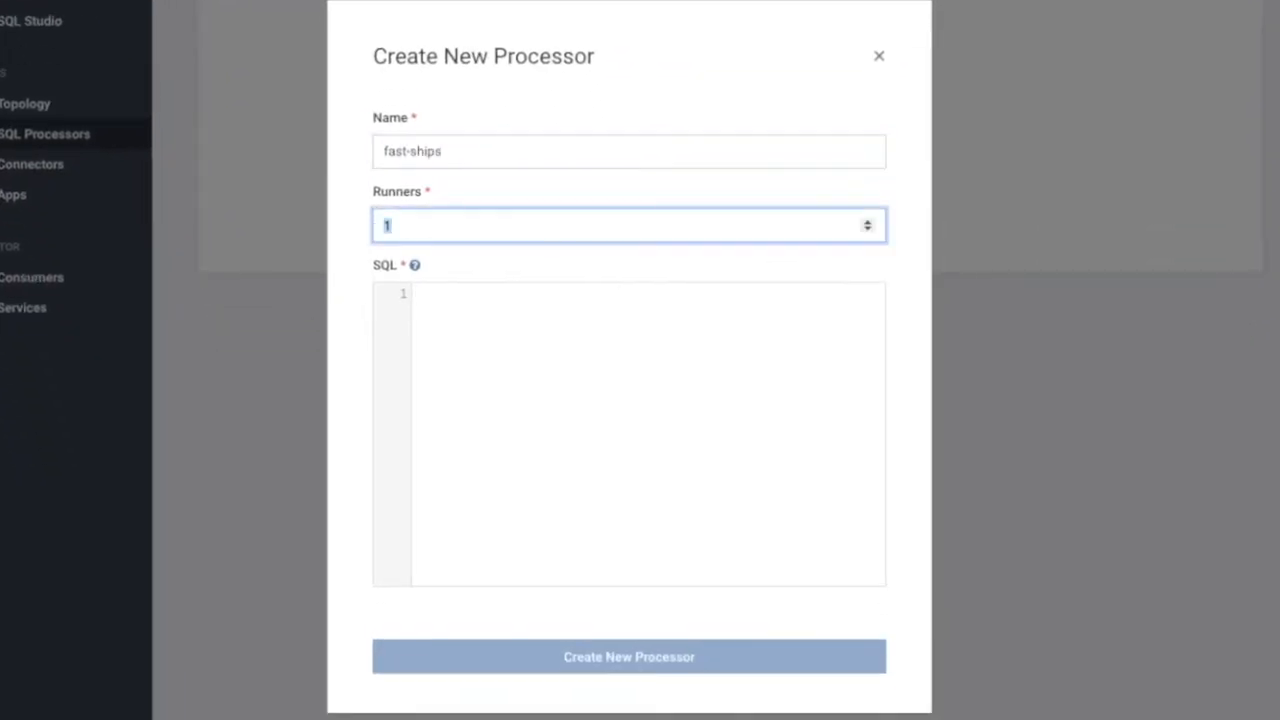
type("set autocreate=true;")
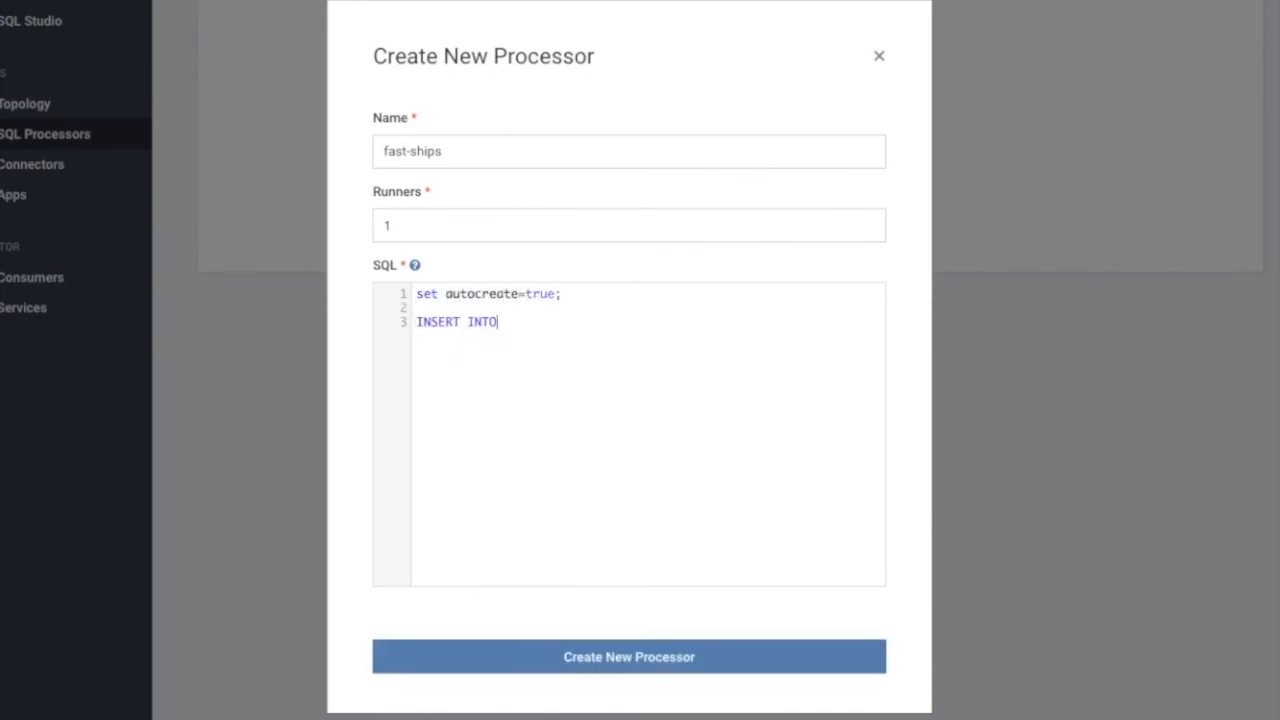
type("fast_ships")
type("WHERE SPe")
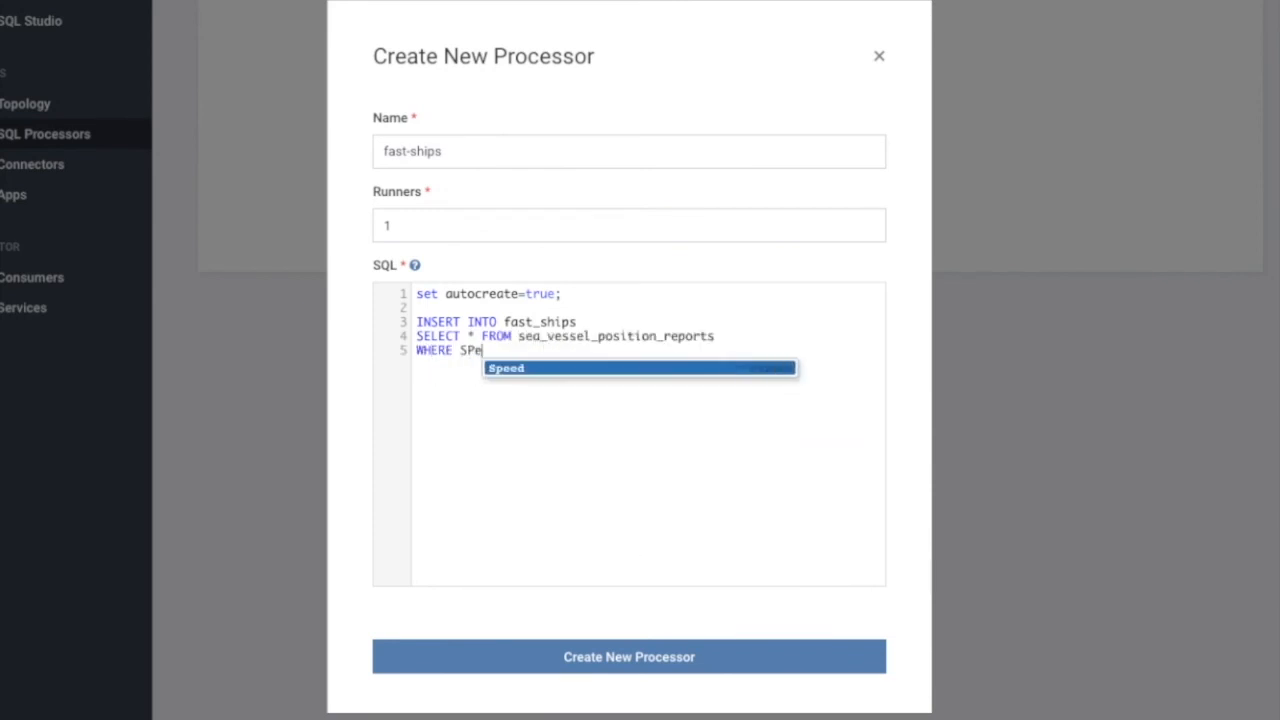
left_click(628, 656)
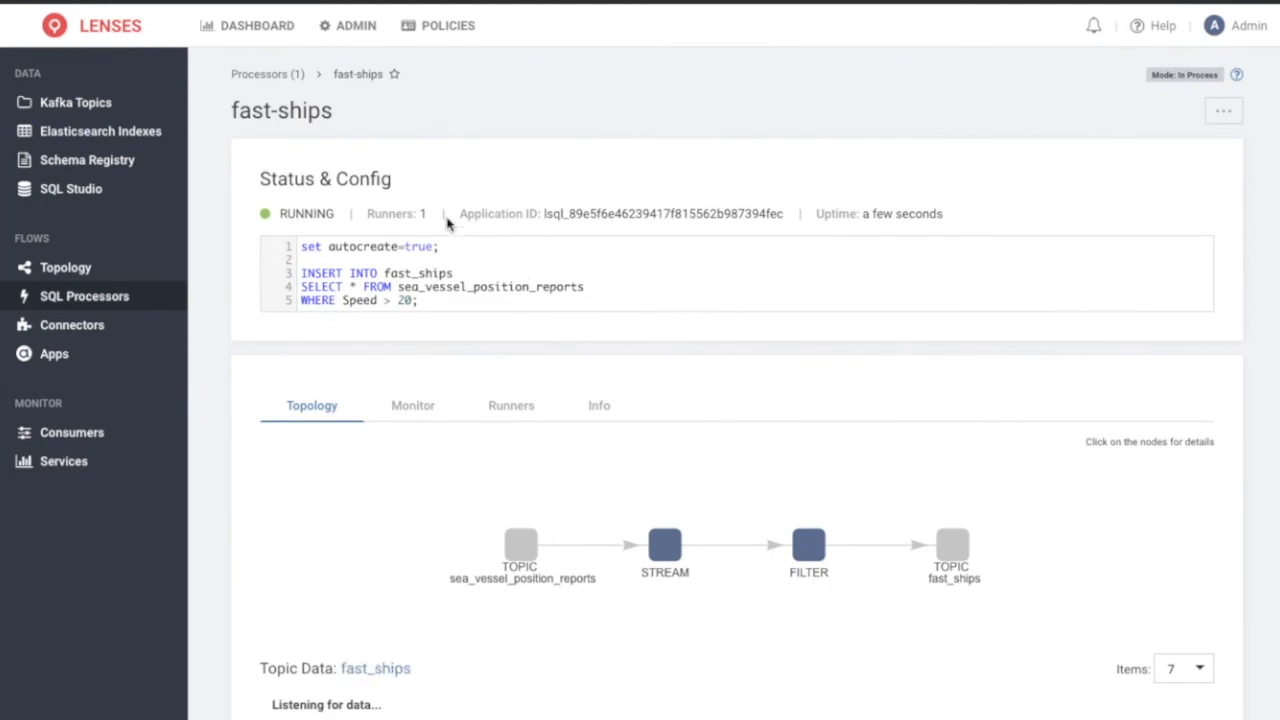
- Scroll the fast-ships processor page to its topic-stream-filter-topic topology and fast_ships data section
scroll("down", 3)
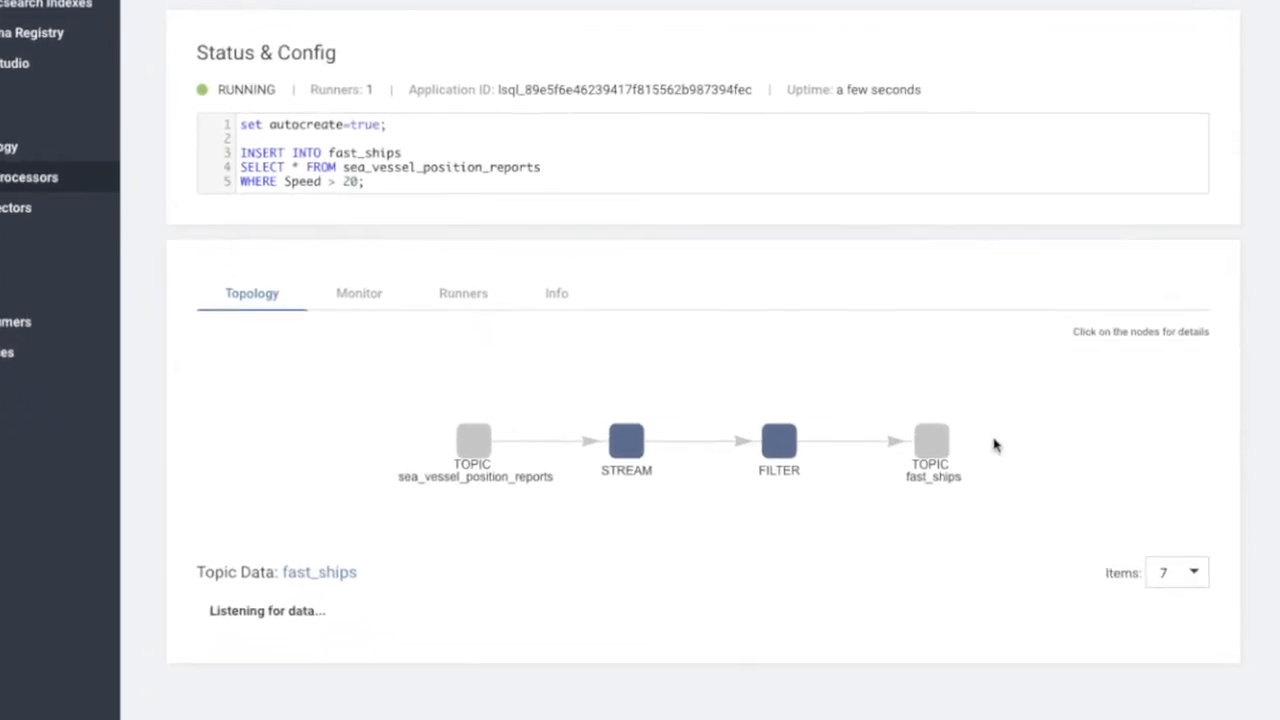
scroll("down", 3)
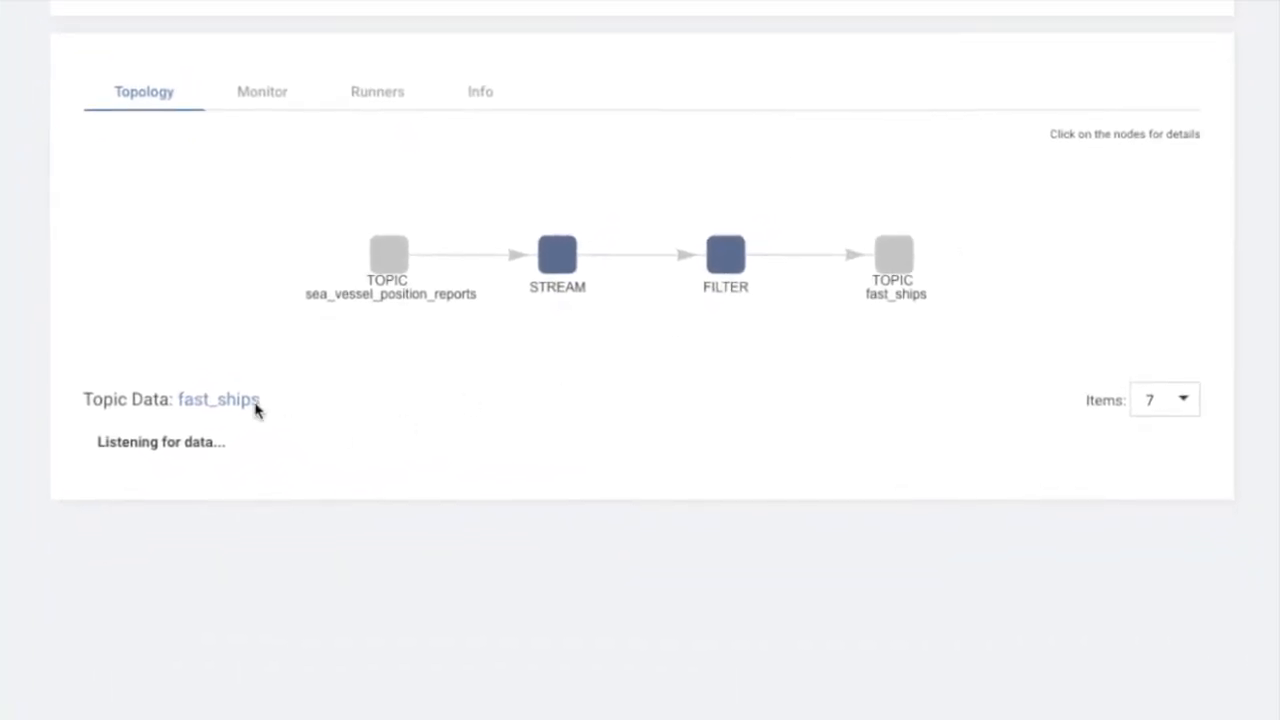
mouse_move(232, 300)
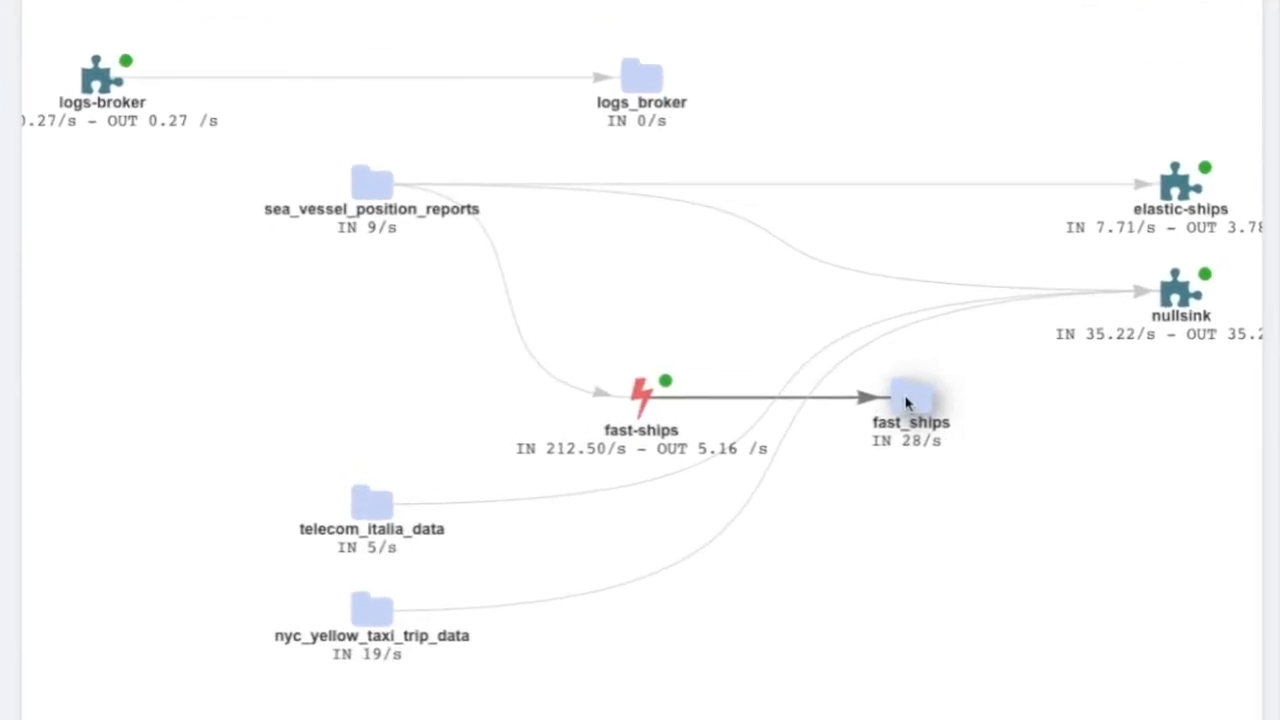
mouse_move(295, 362)
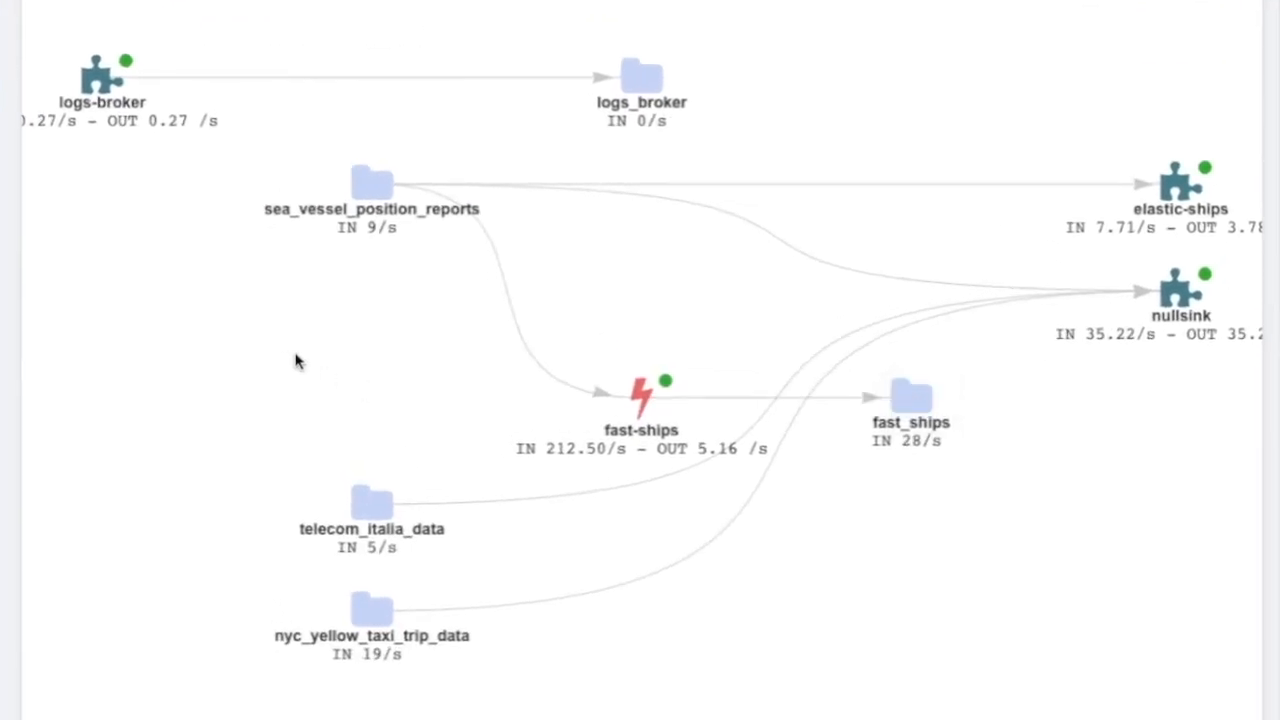